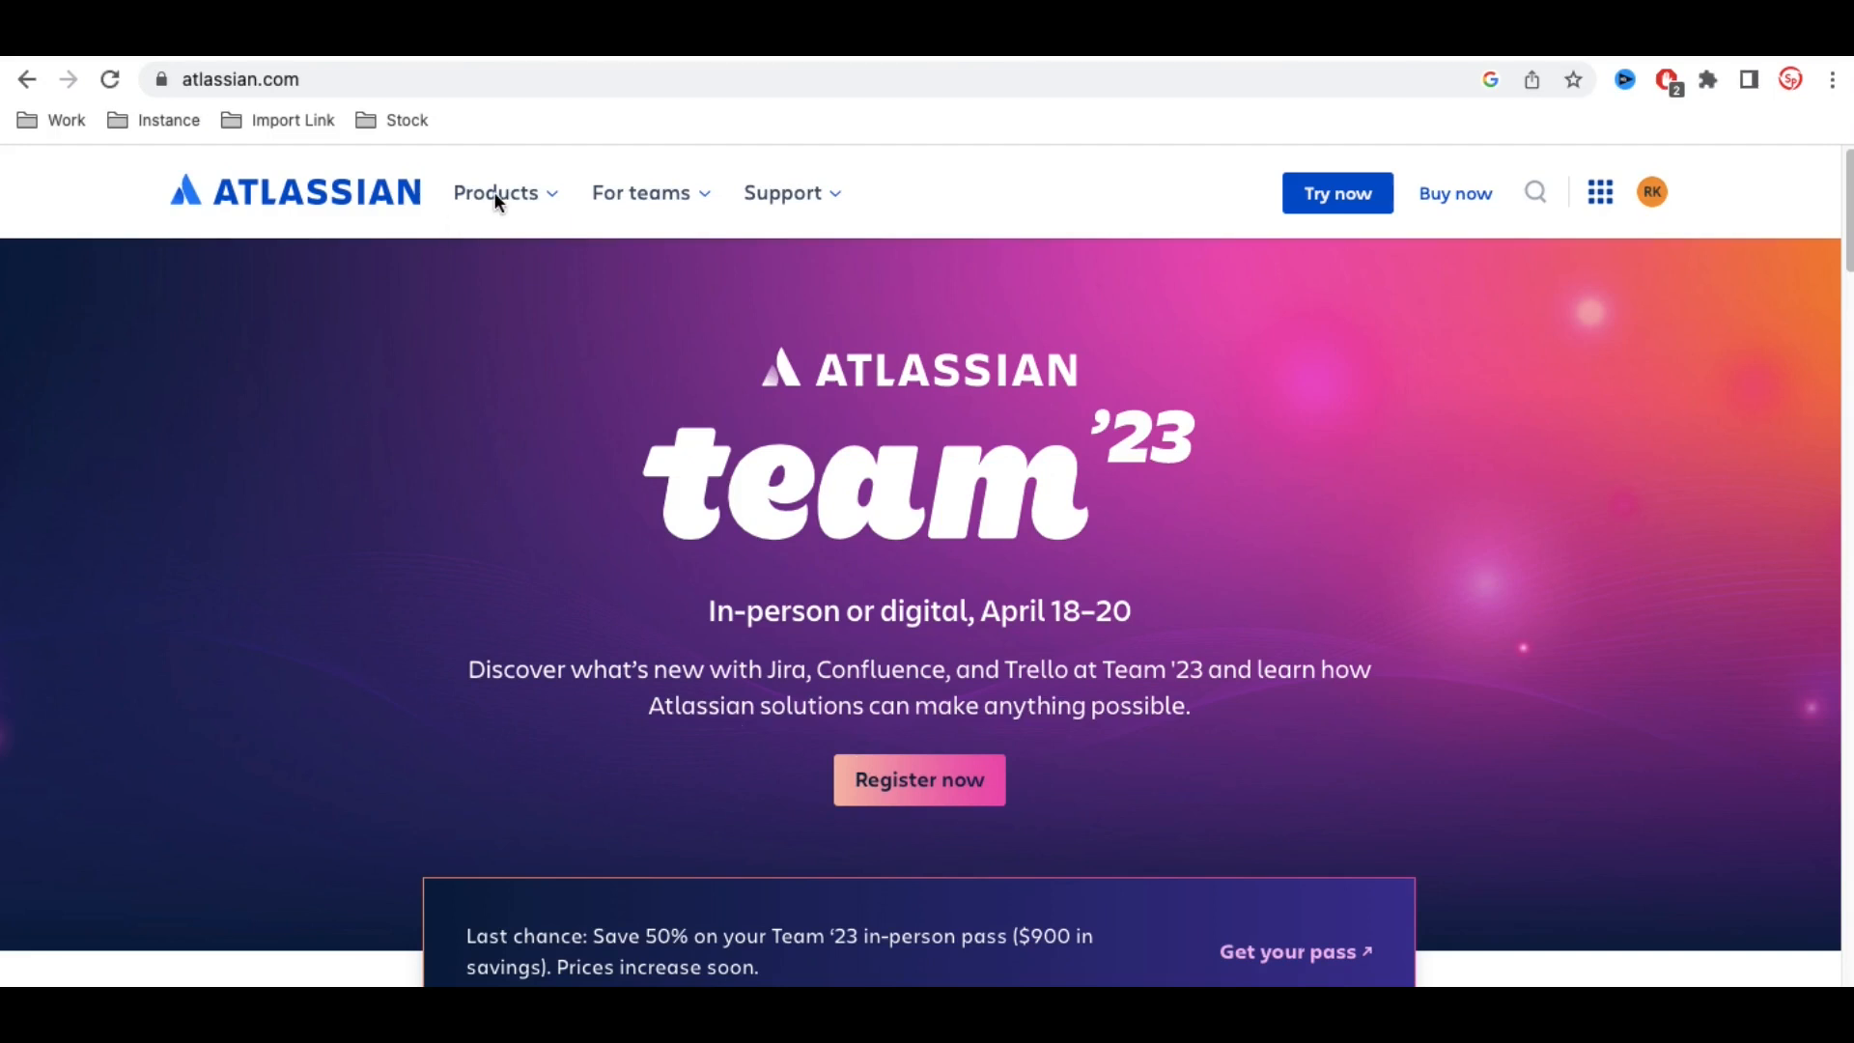
Open the Products dropdown in the atlassian.com top navigation
click(505, 193)
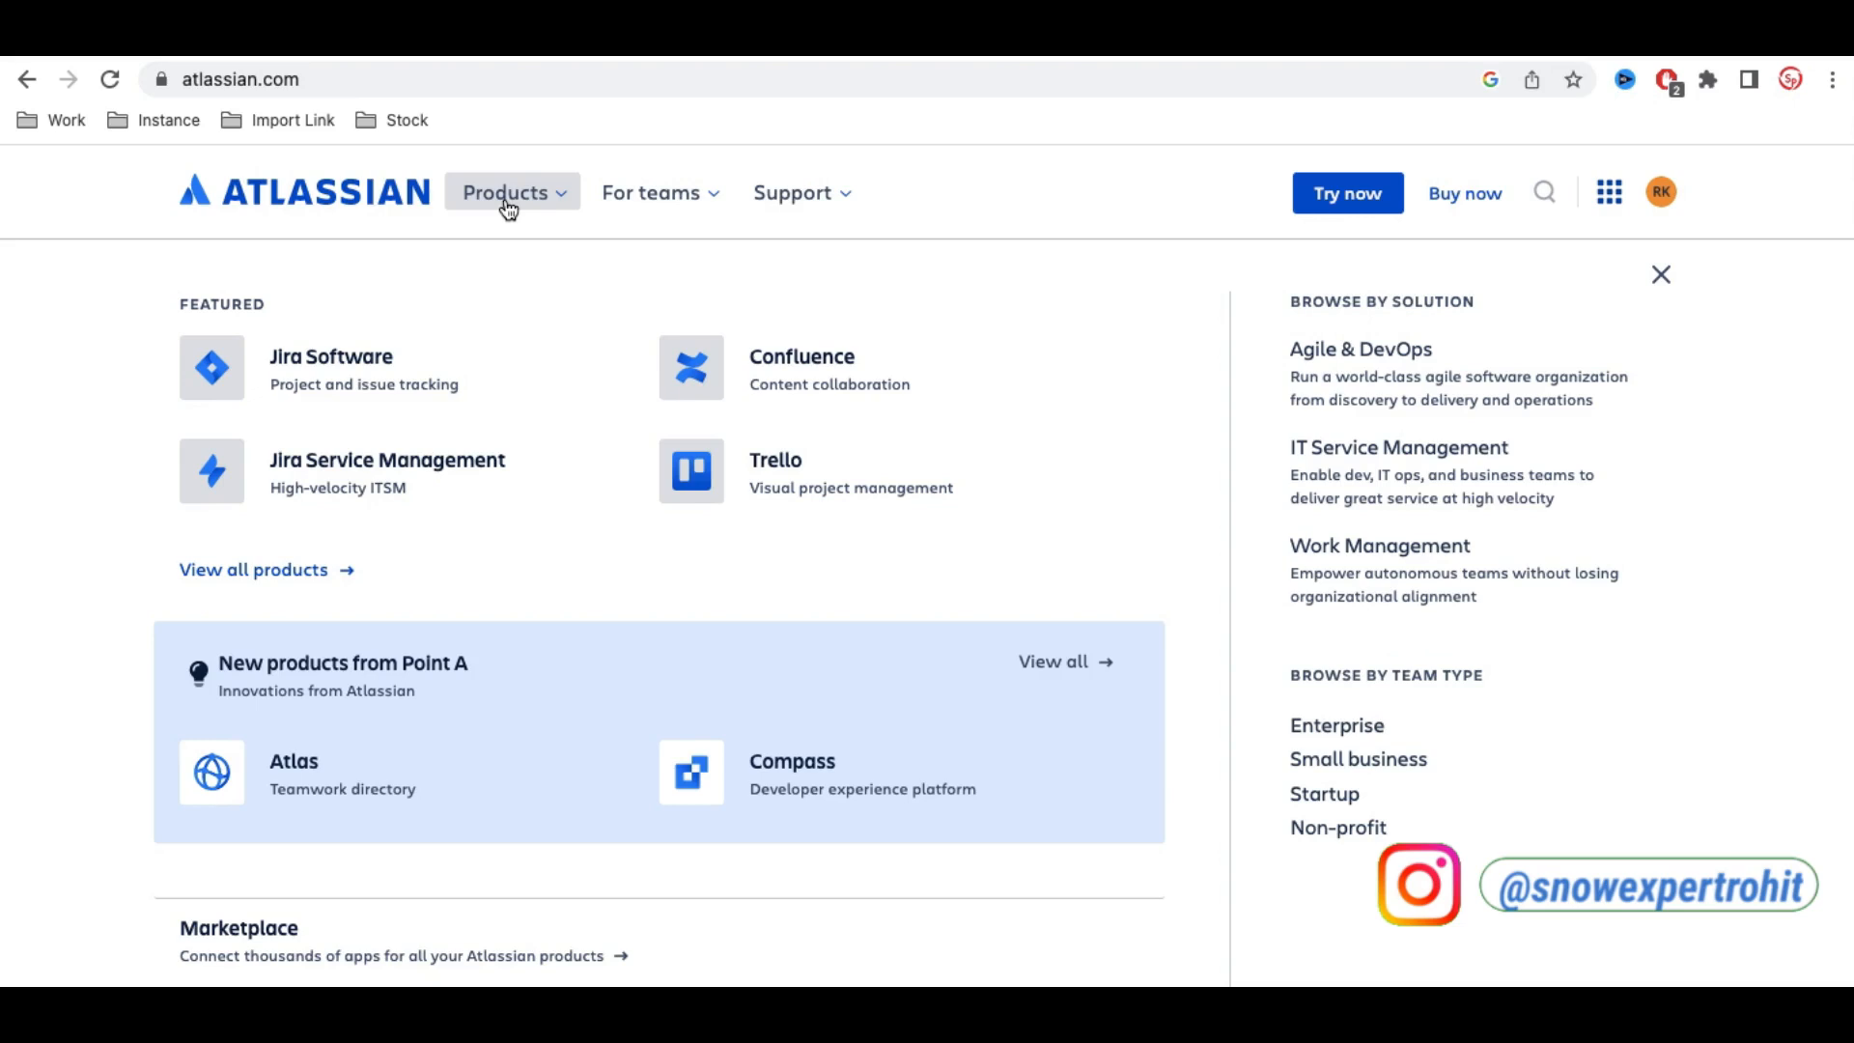
mouse_move(790, 383)
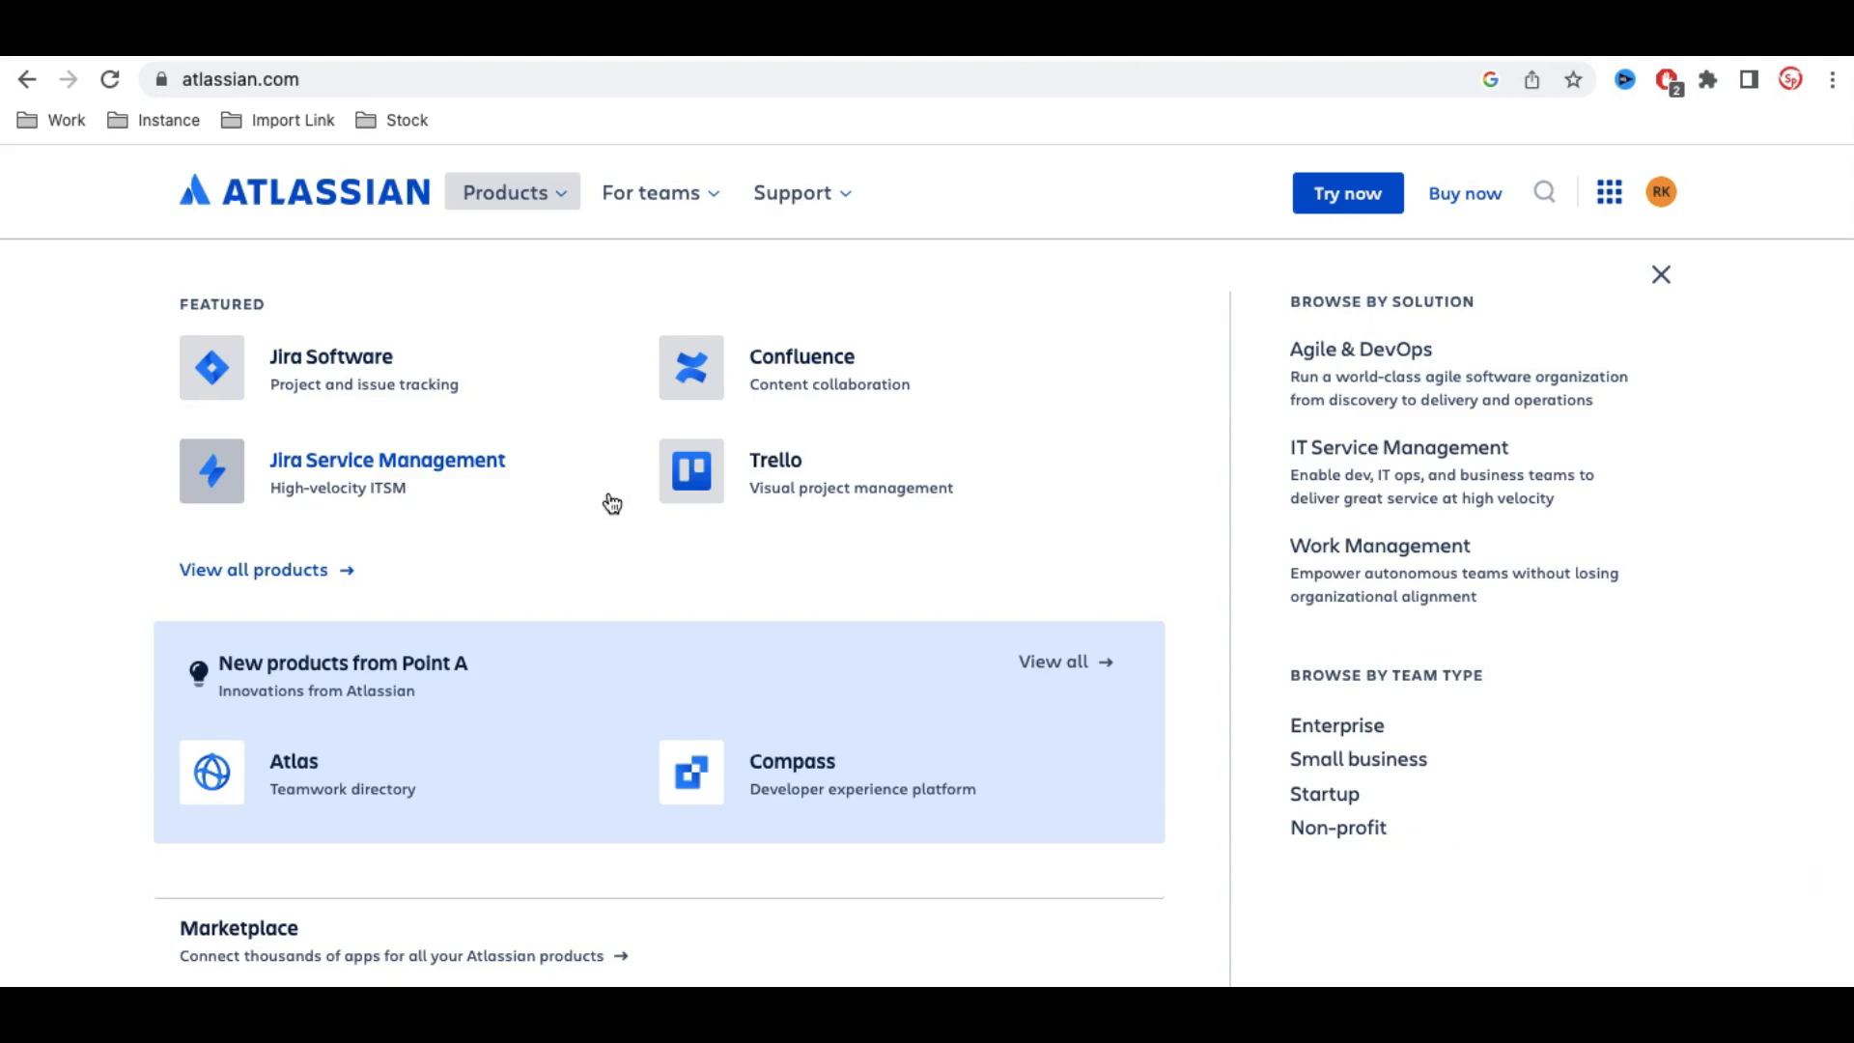
mouse_move(753, 506)
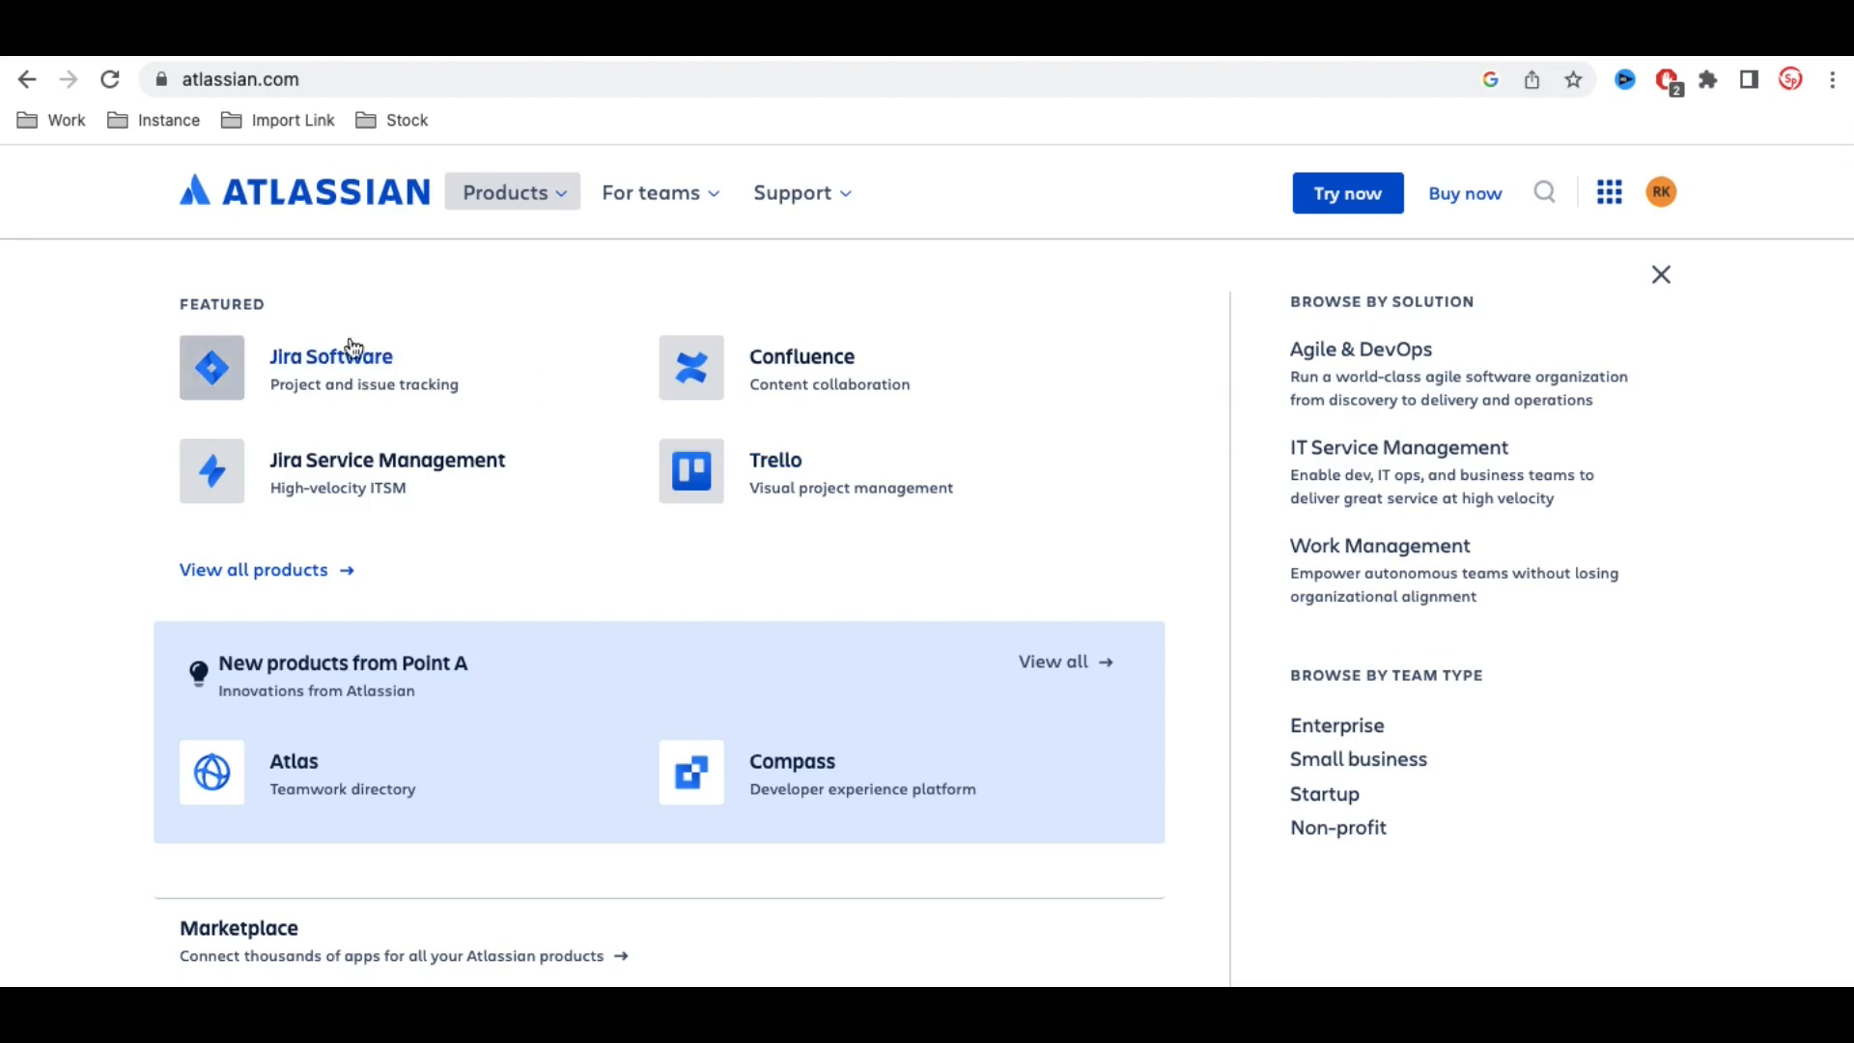
mouse_move(367, 363)
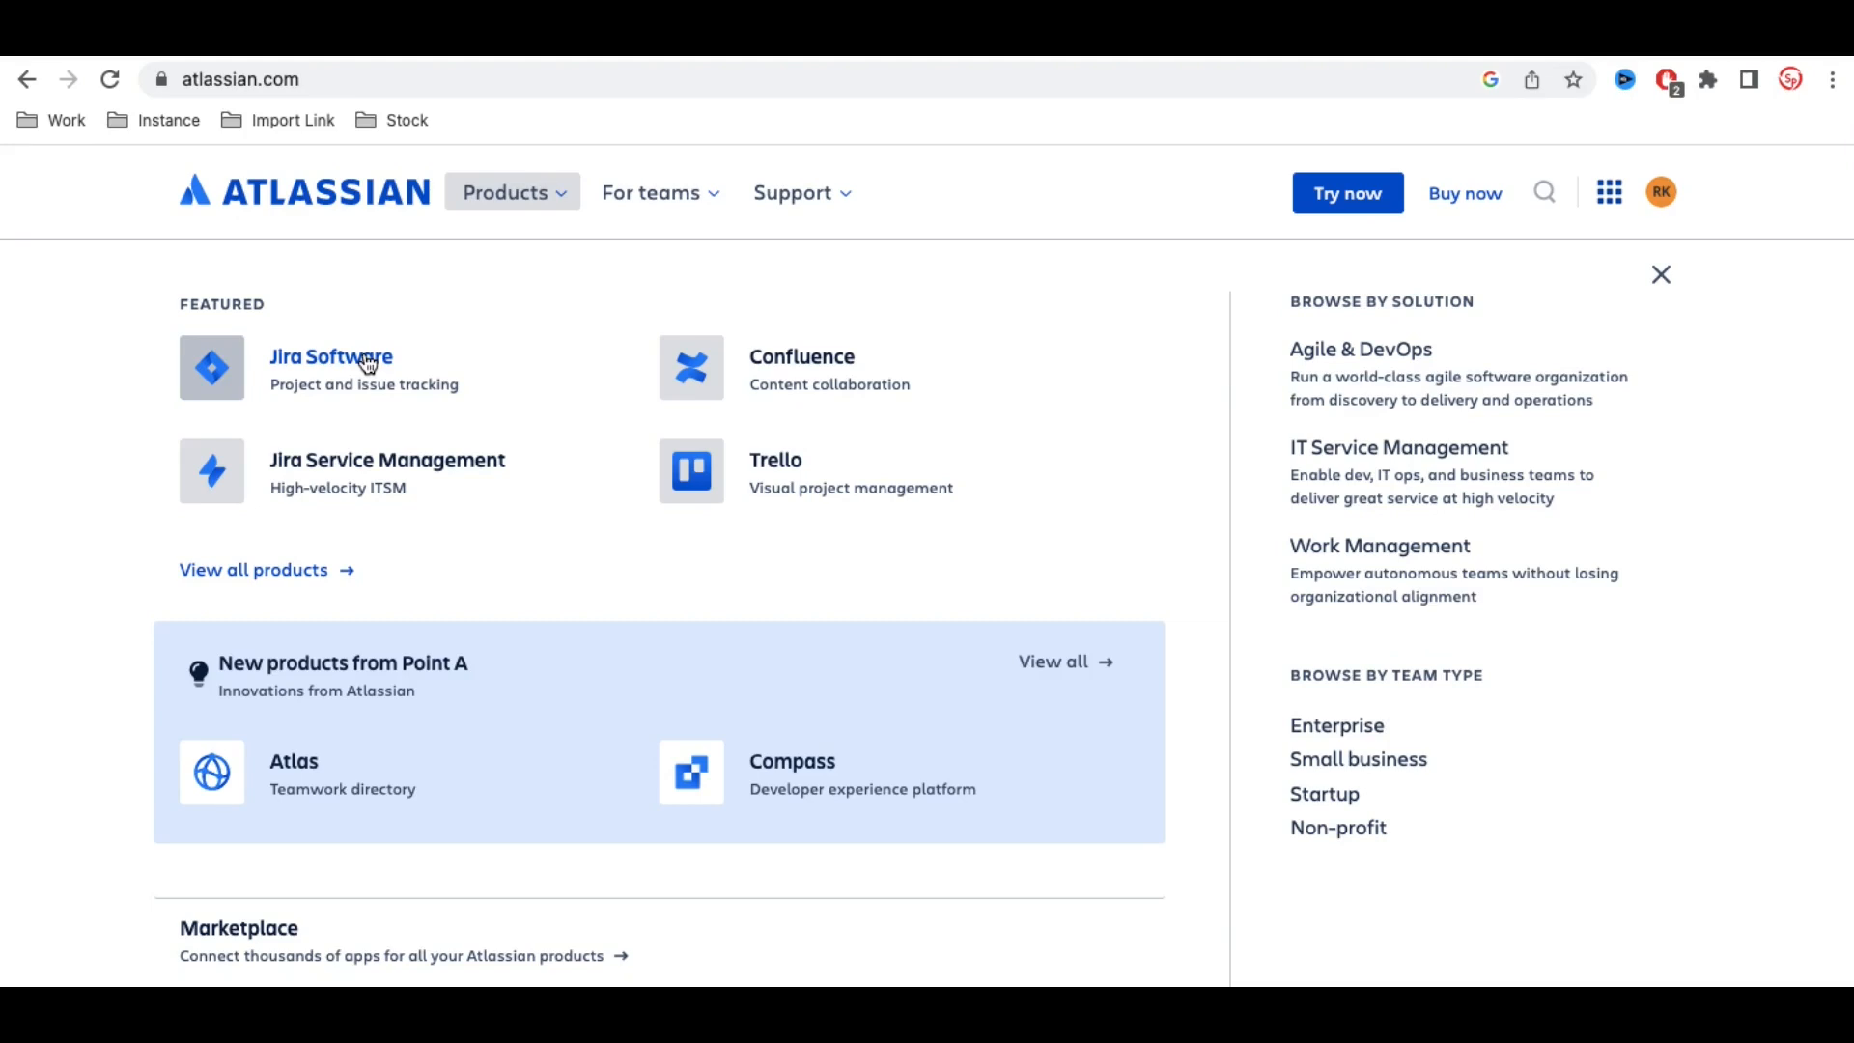
mouse_move(355, 464)
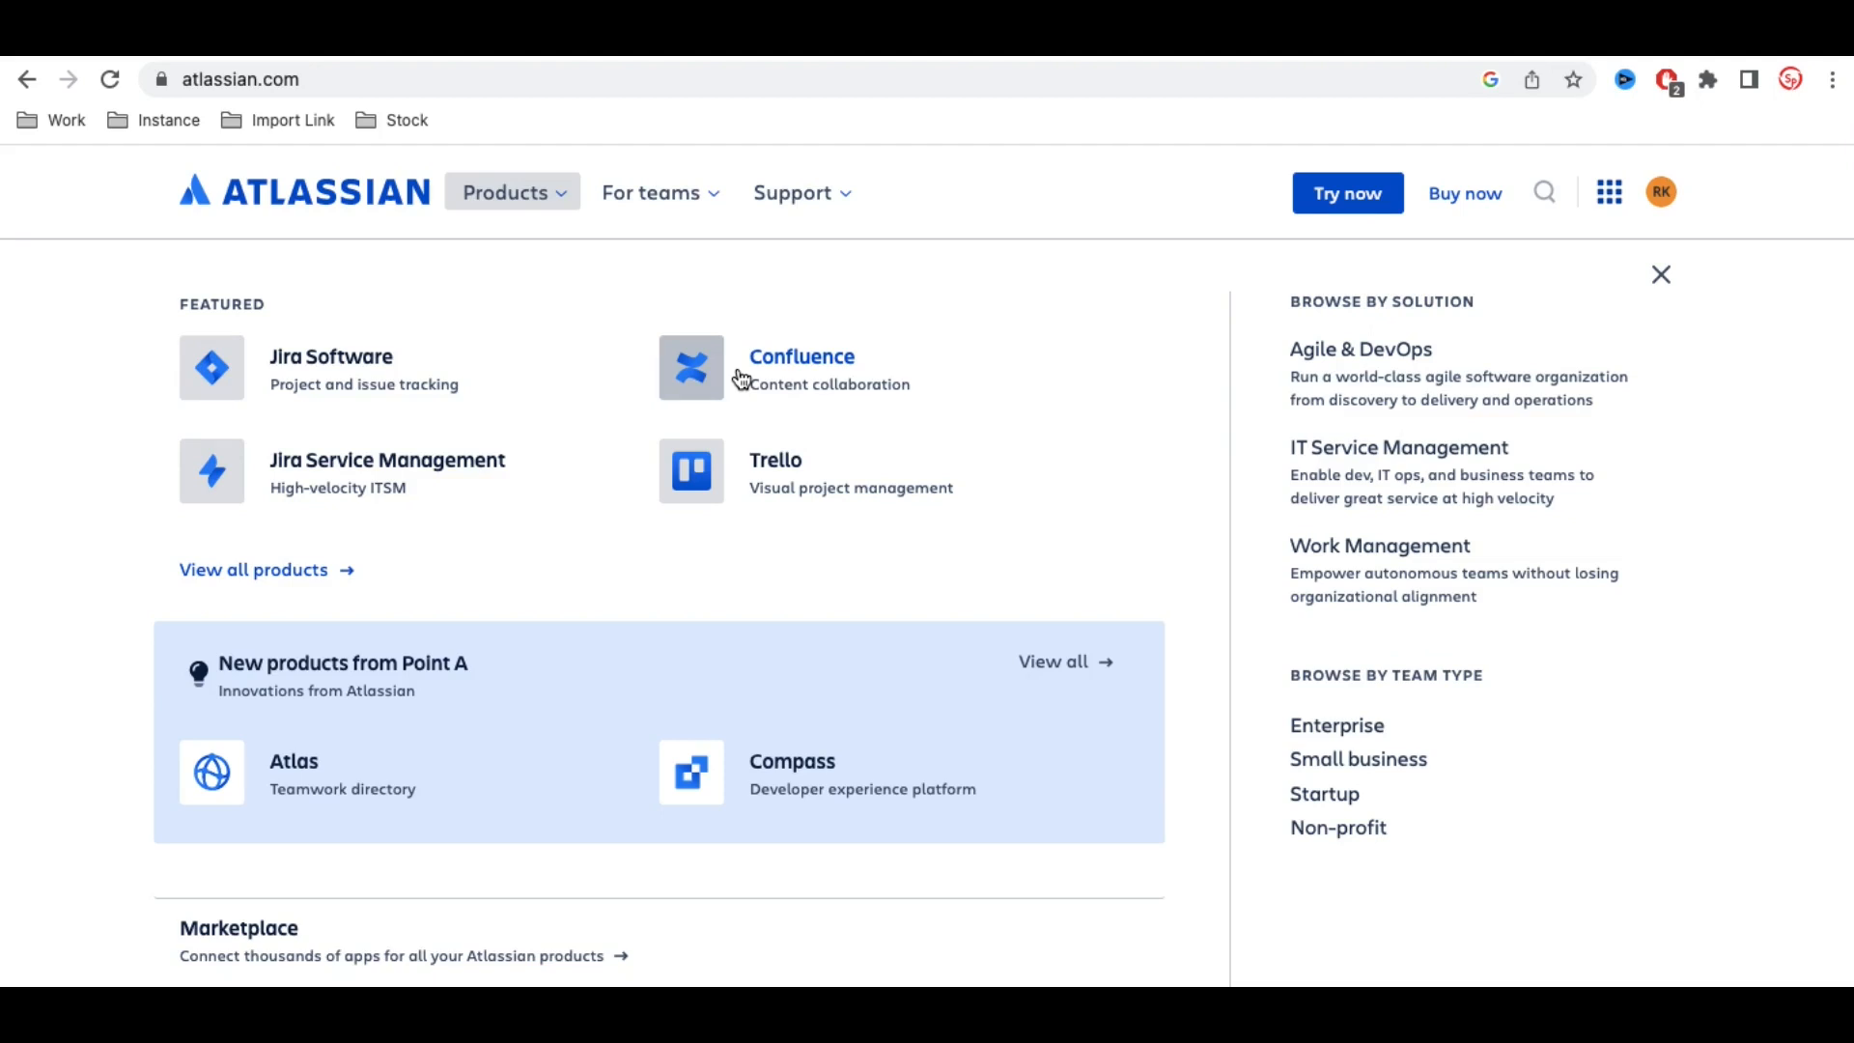
mouse_move(313, 378)
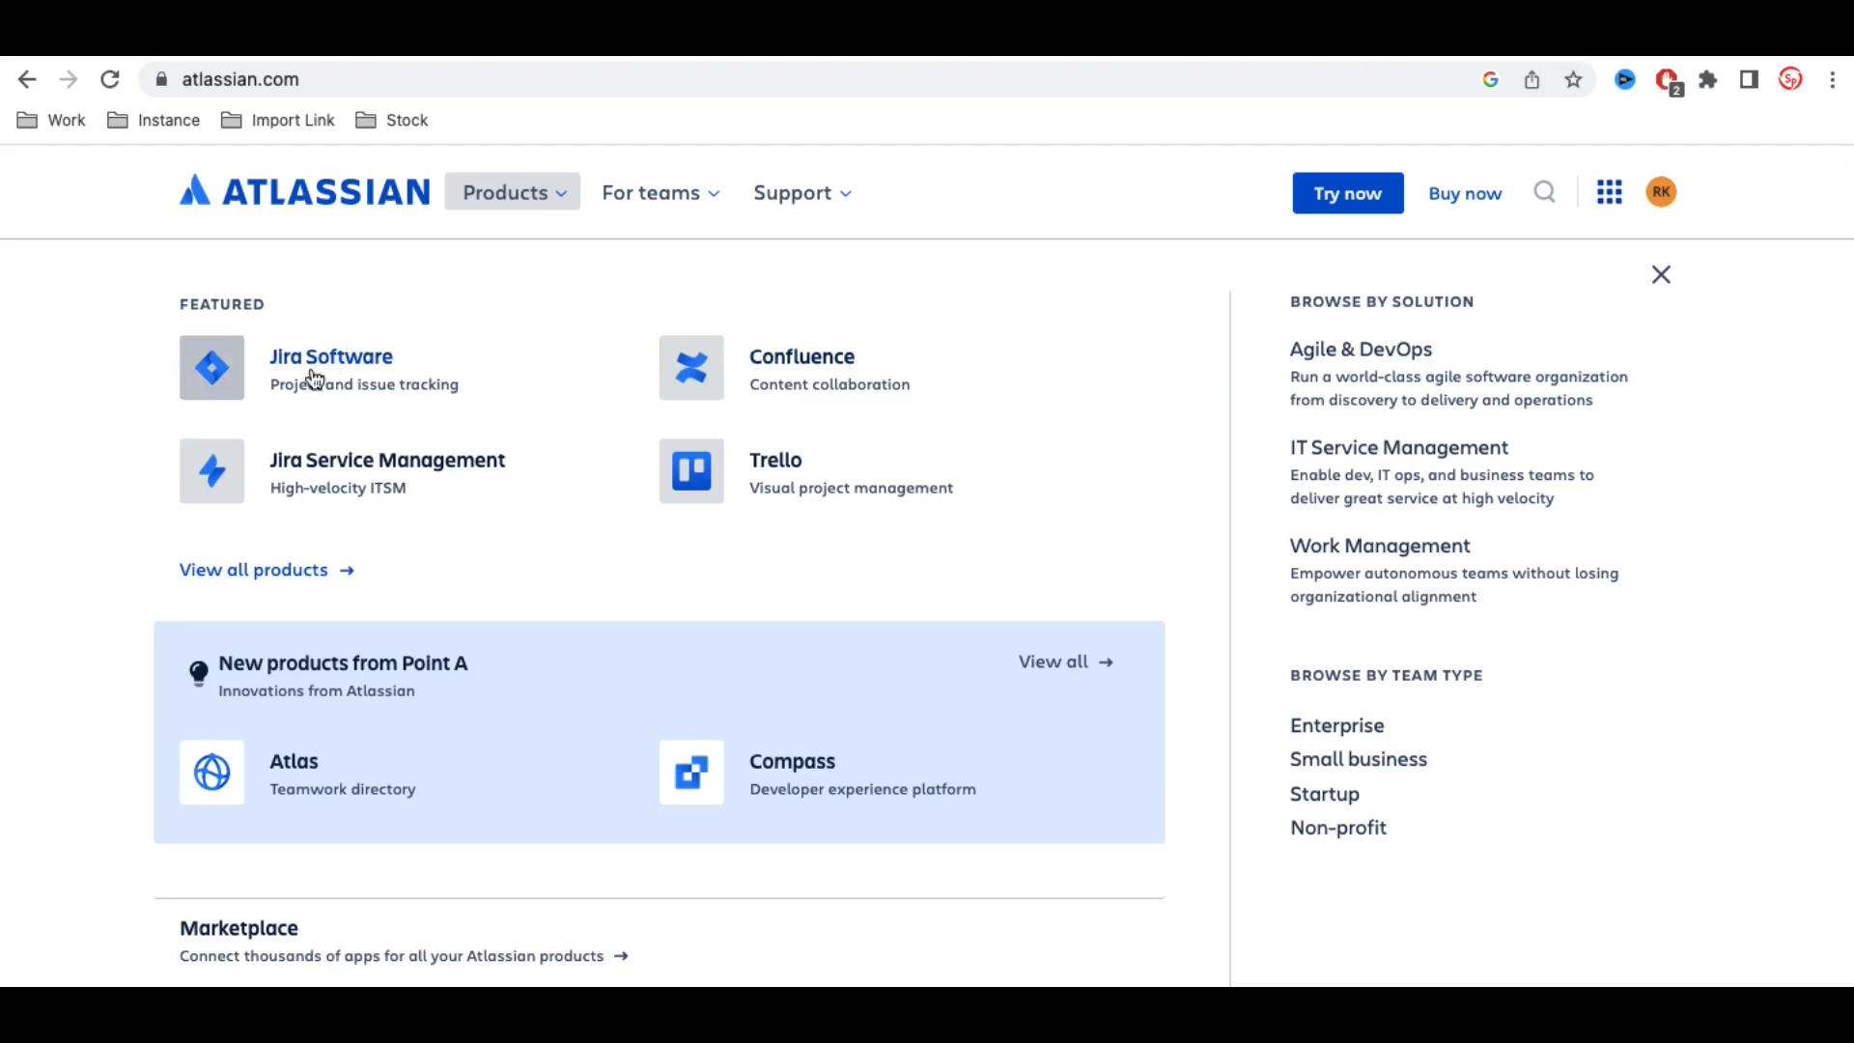
mouse_move(319, 378)
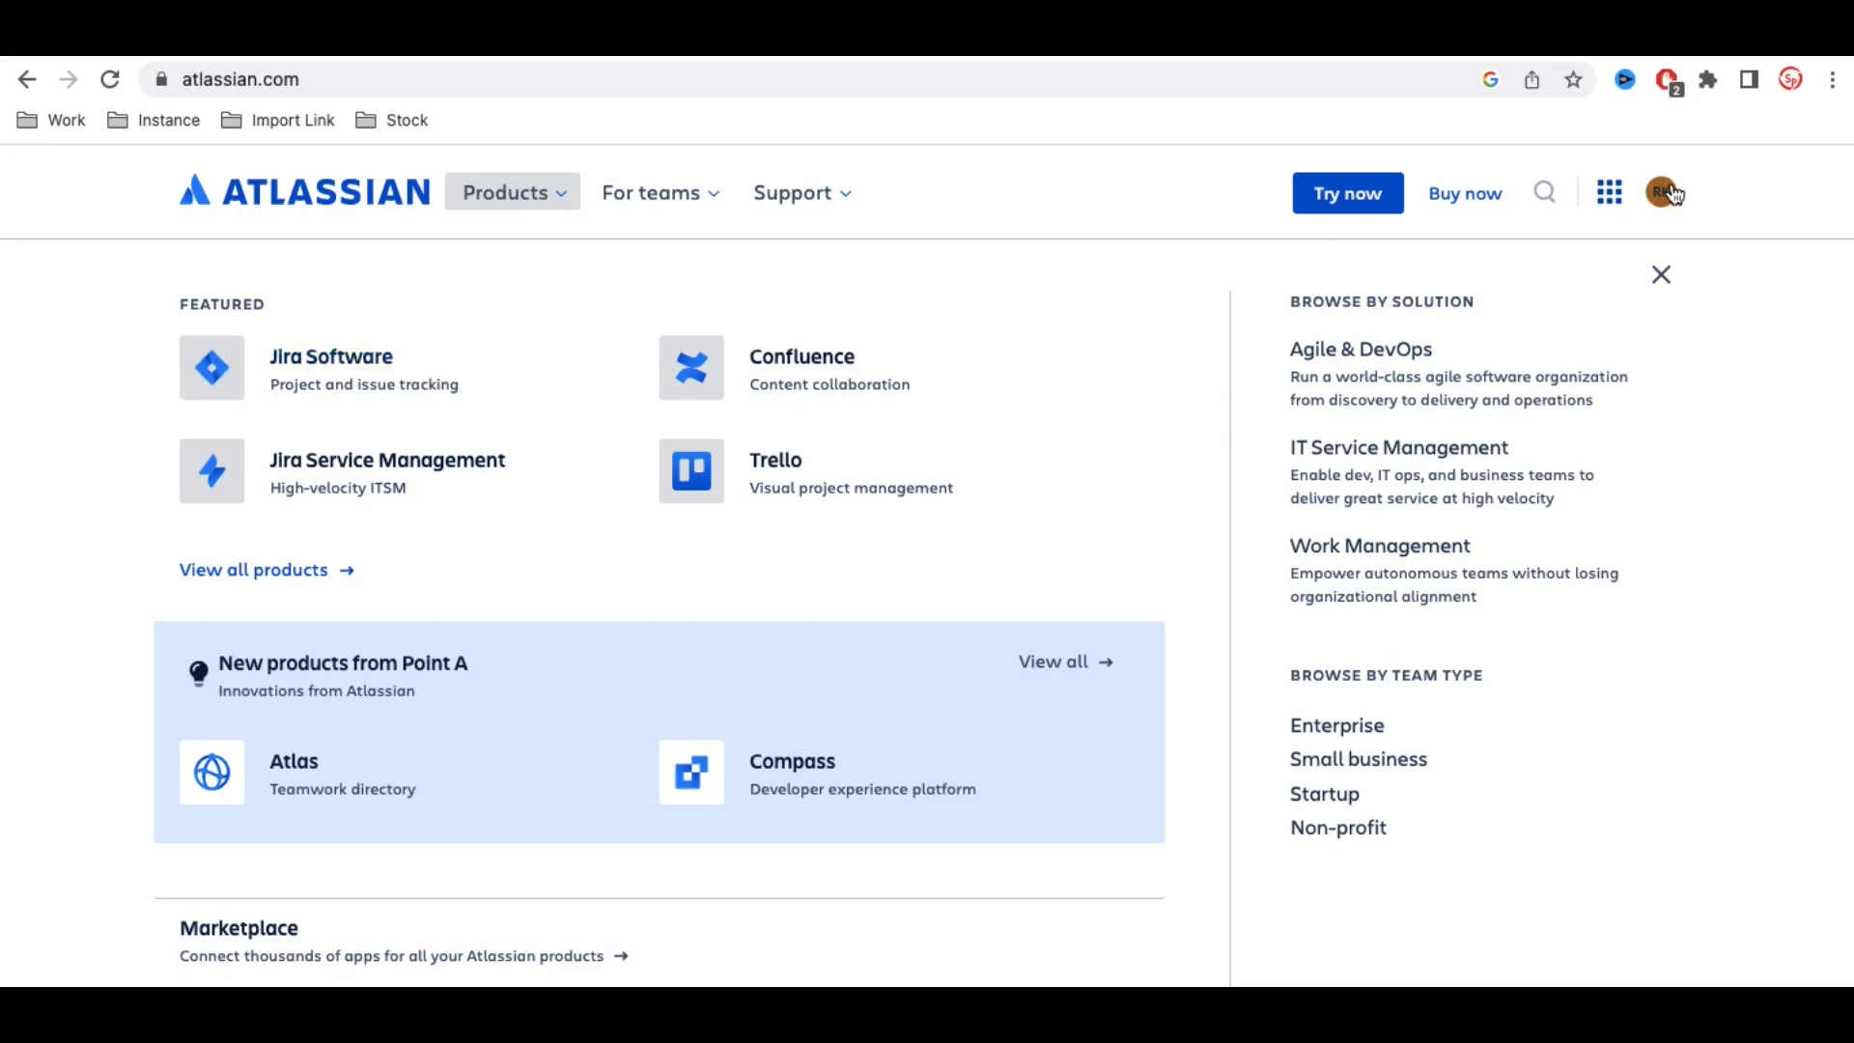
Go to the Jira Software product page and start the free 30-day Premium trial
click(1664, 192)
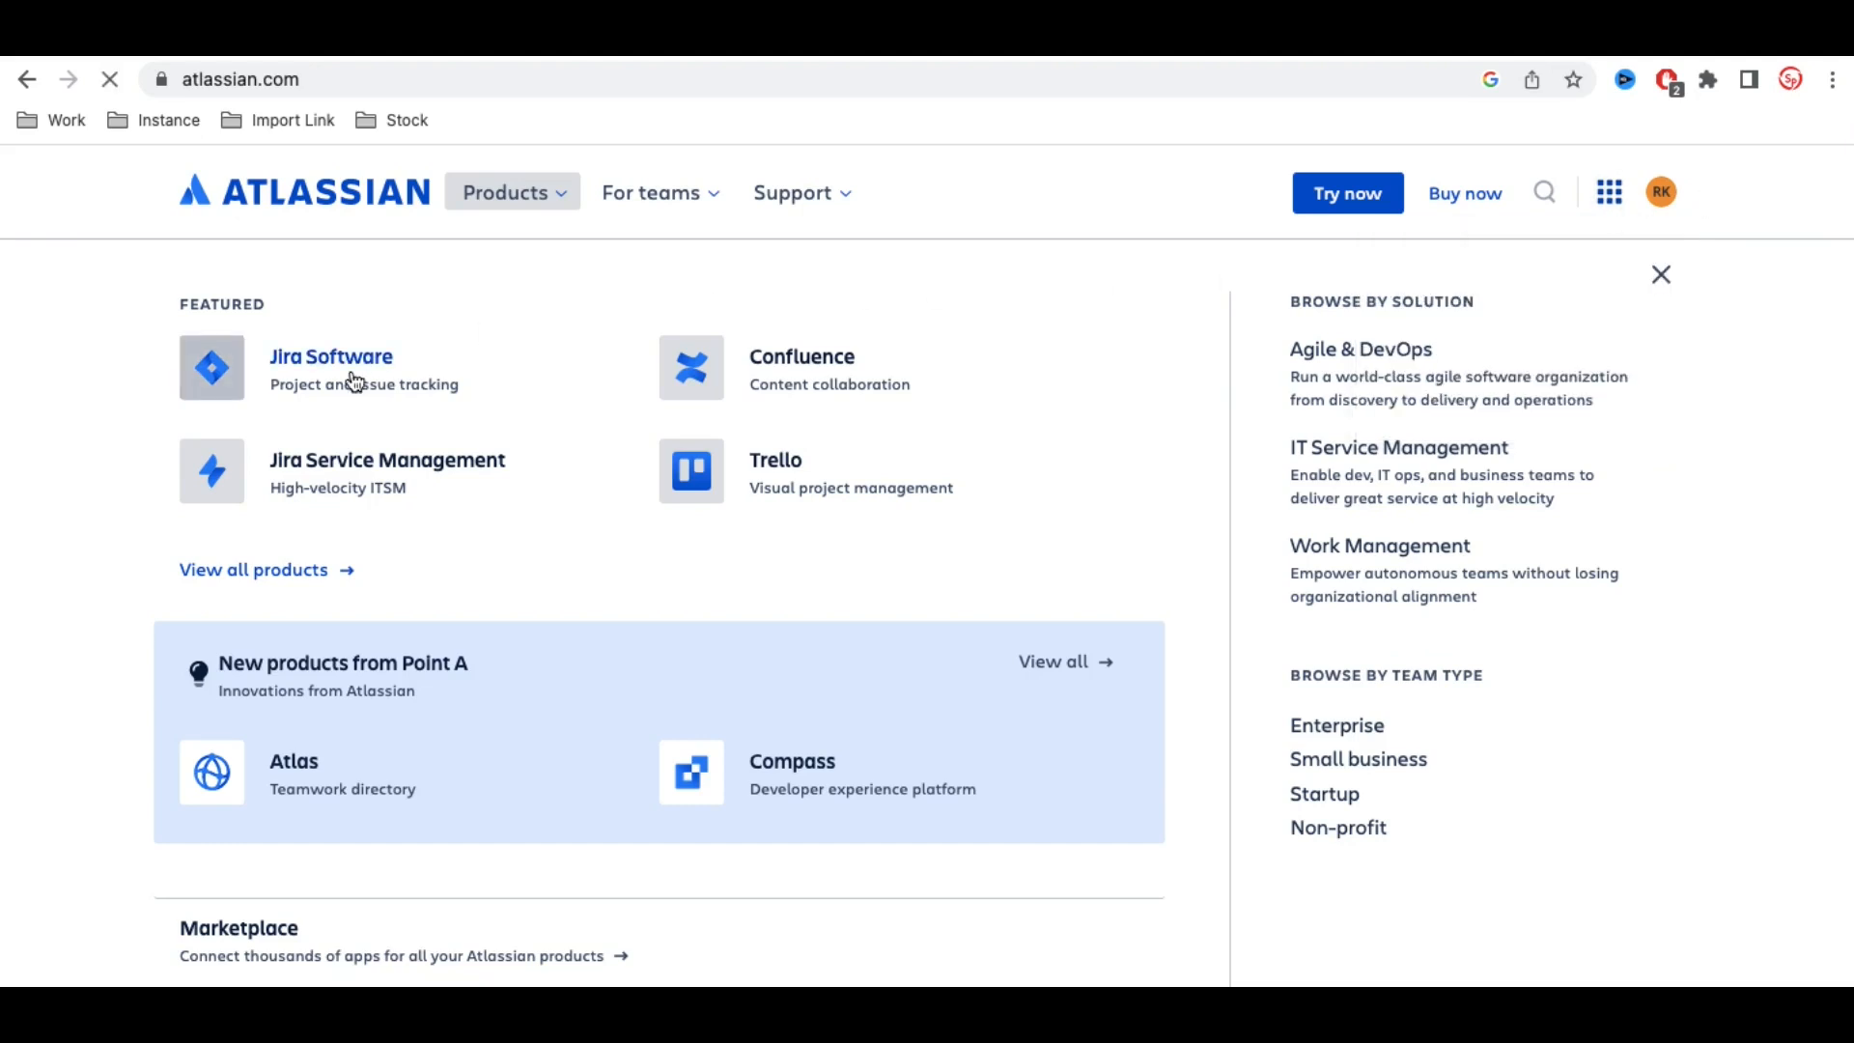
click(331, 356)
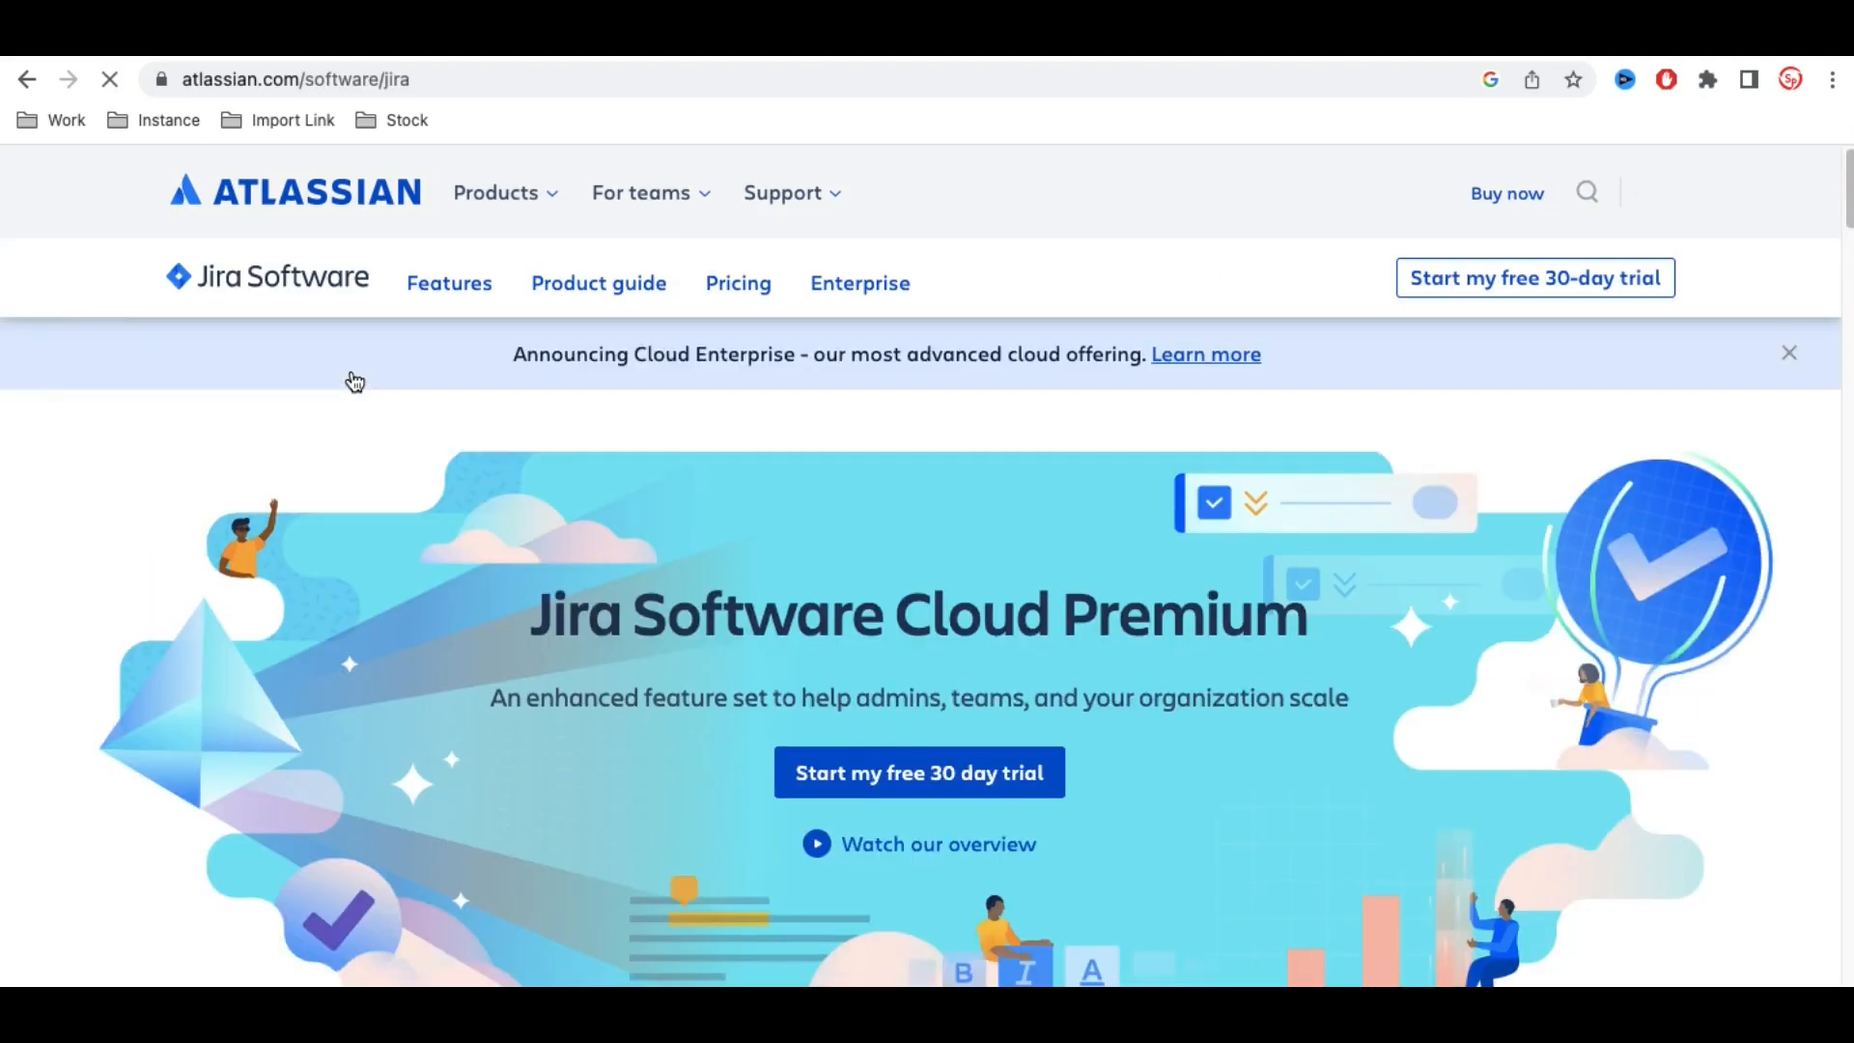
scroll(down, 3)
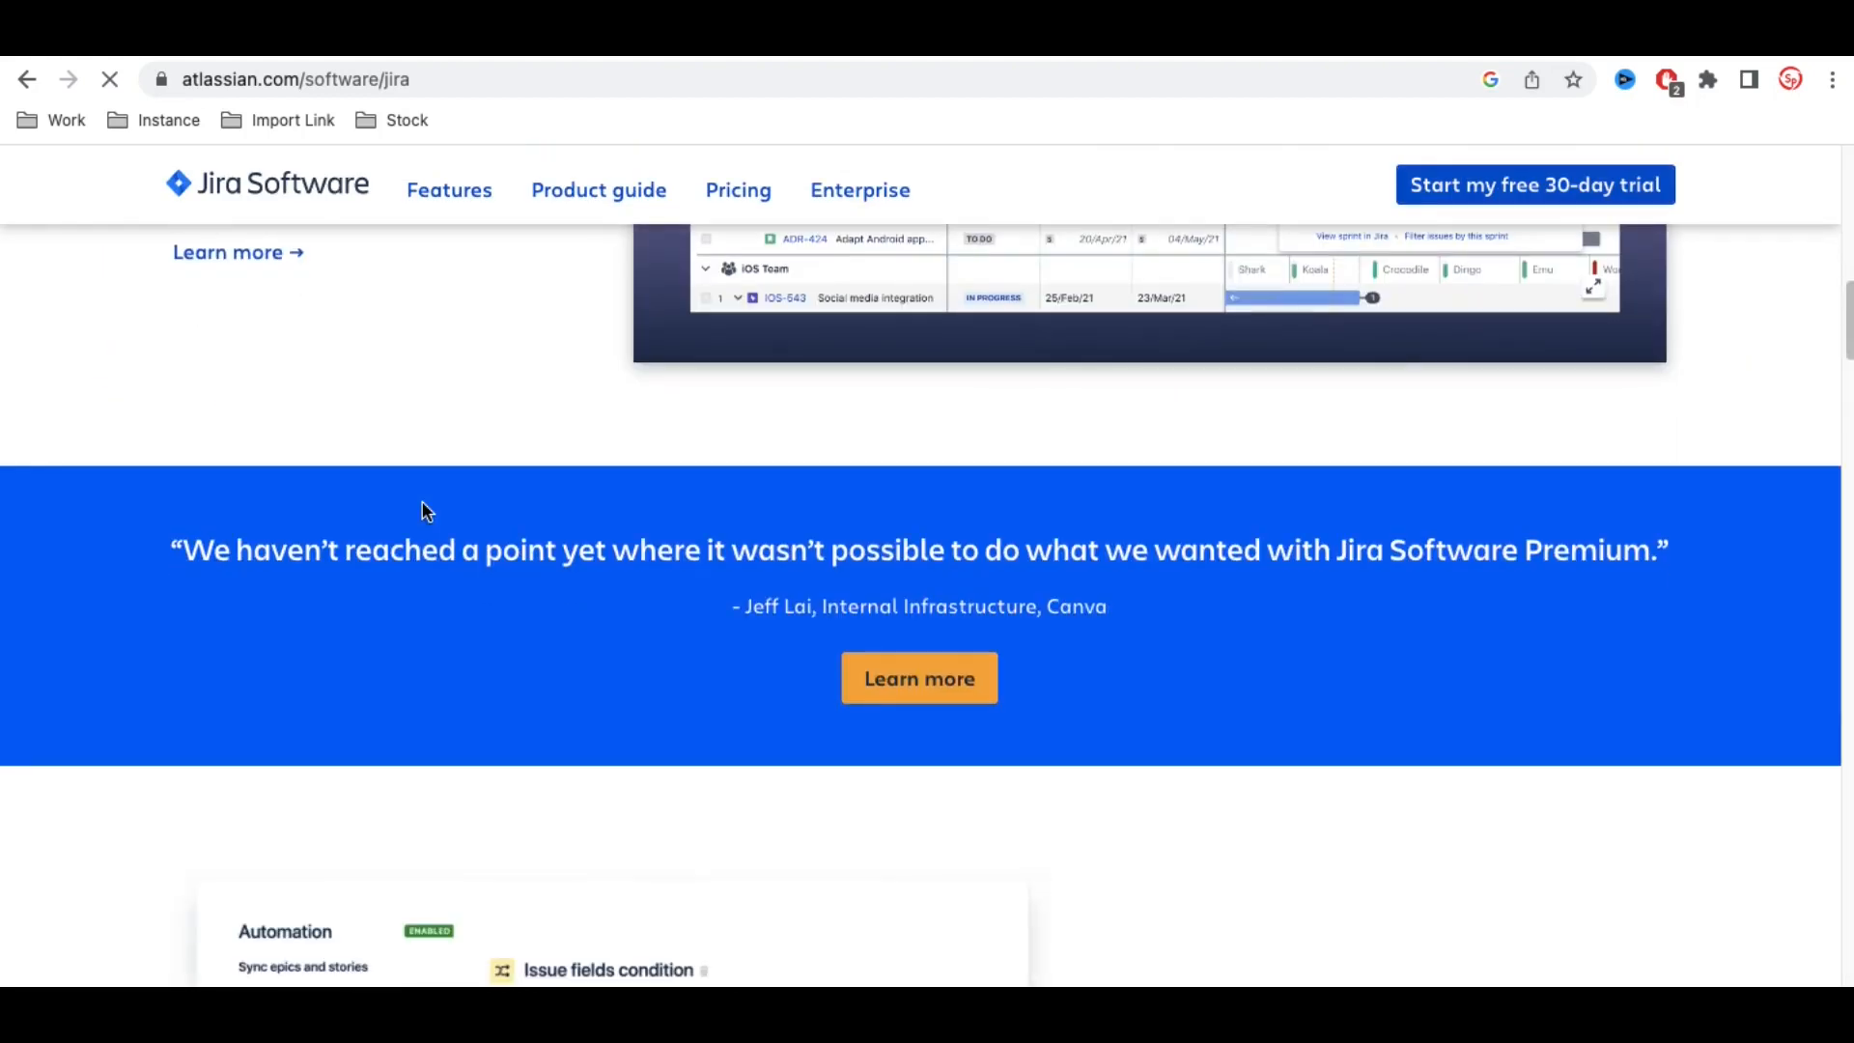
scroll(up, 3)
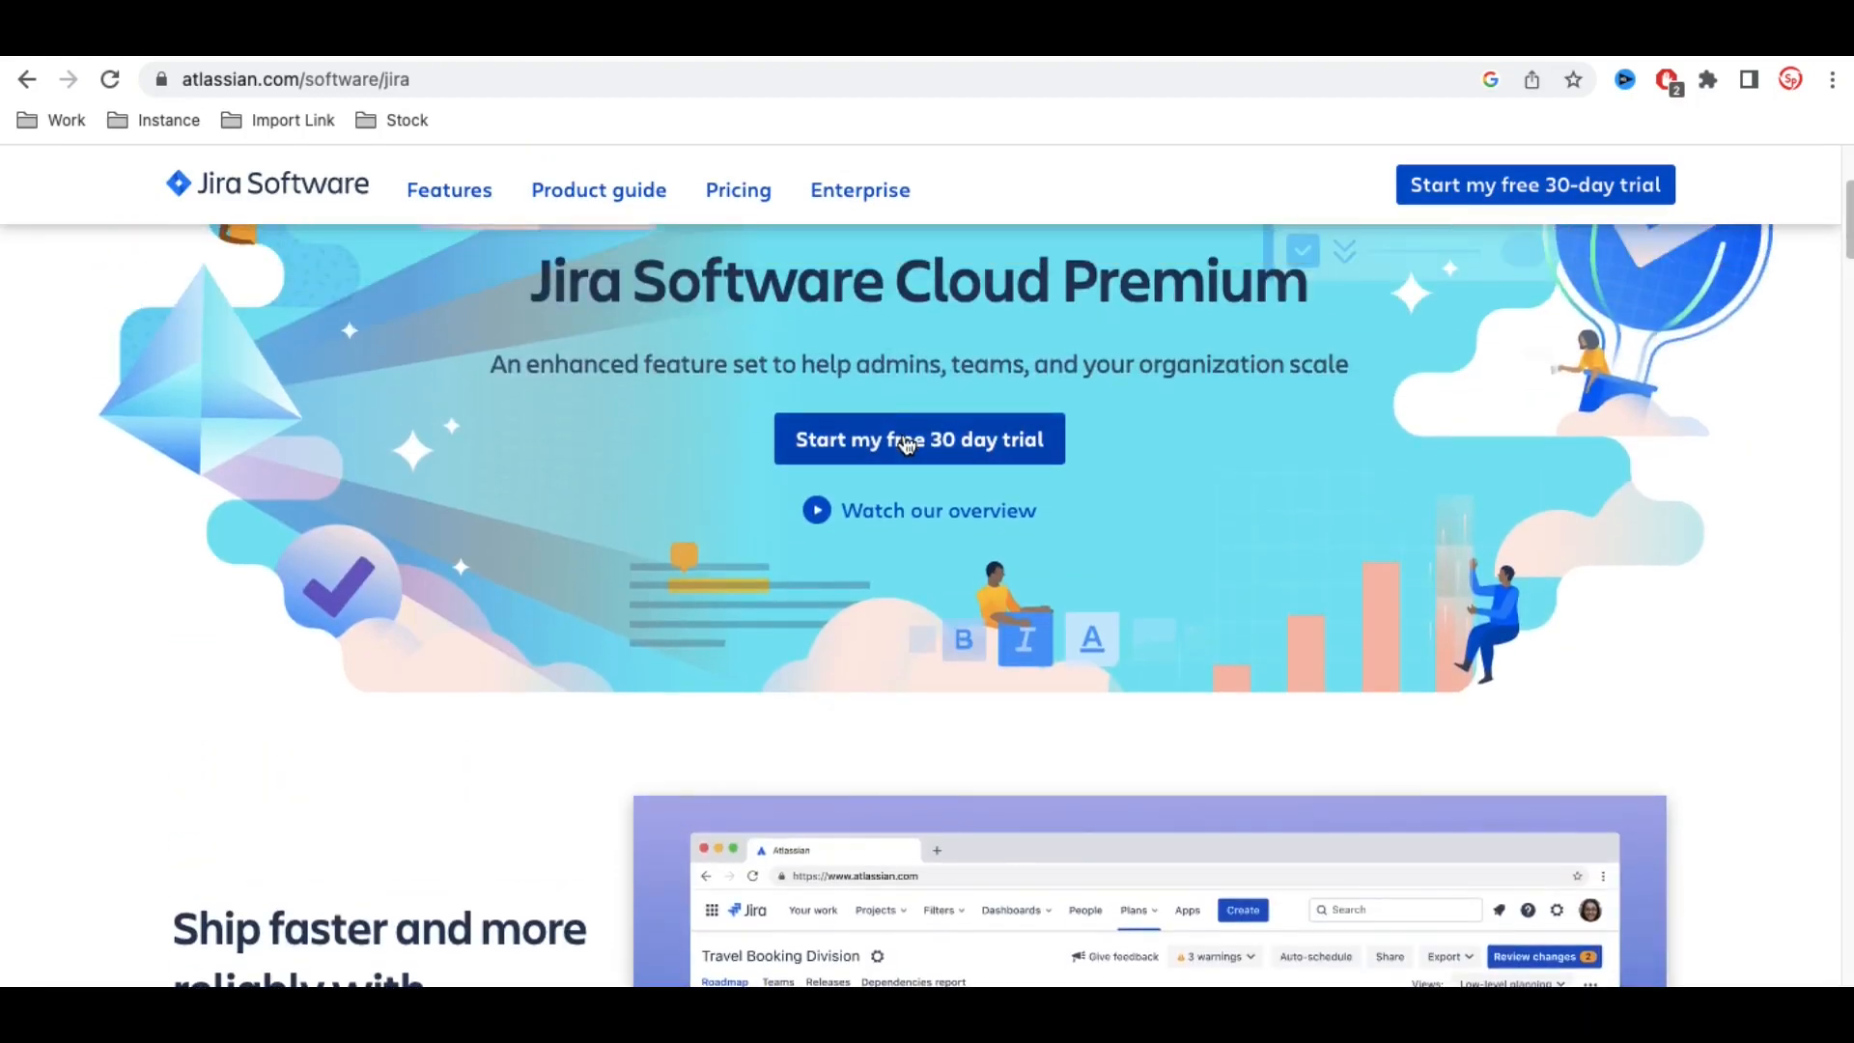
click(919, 439)
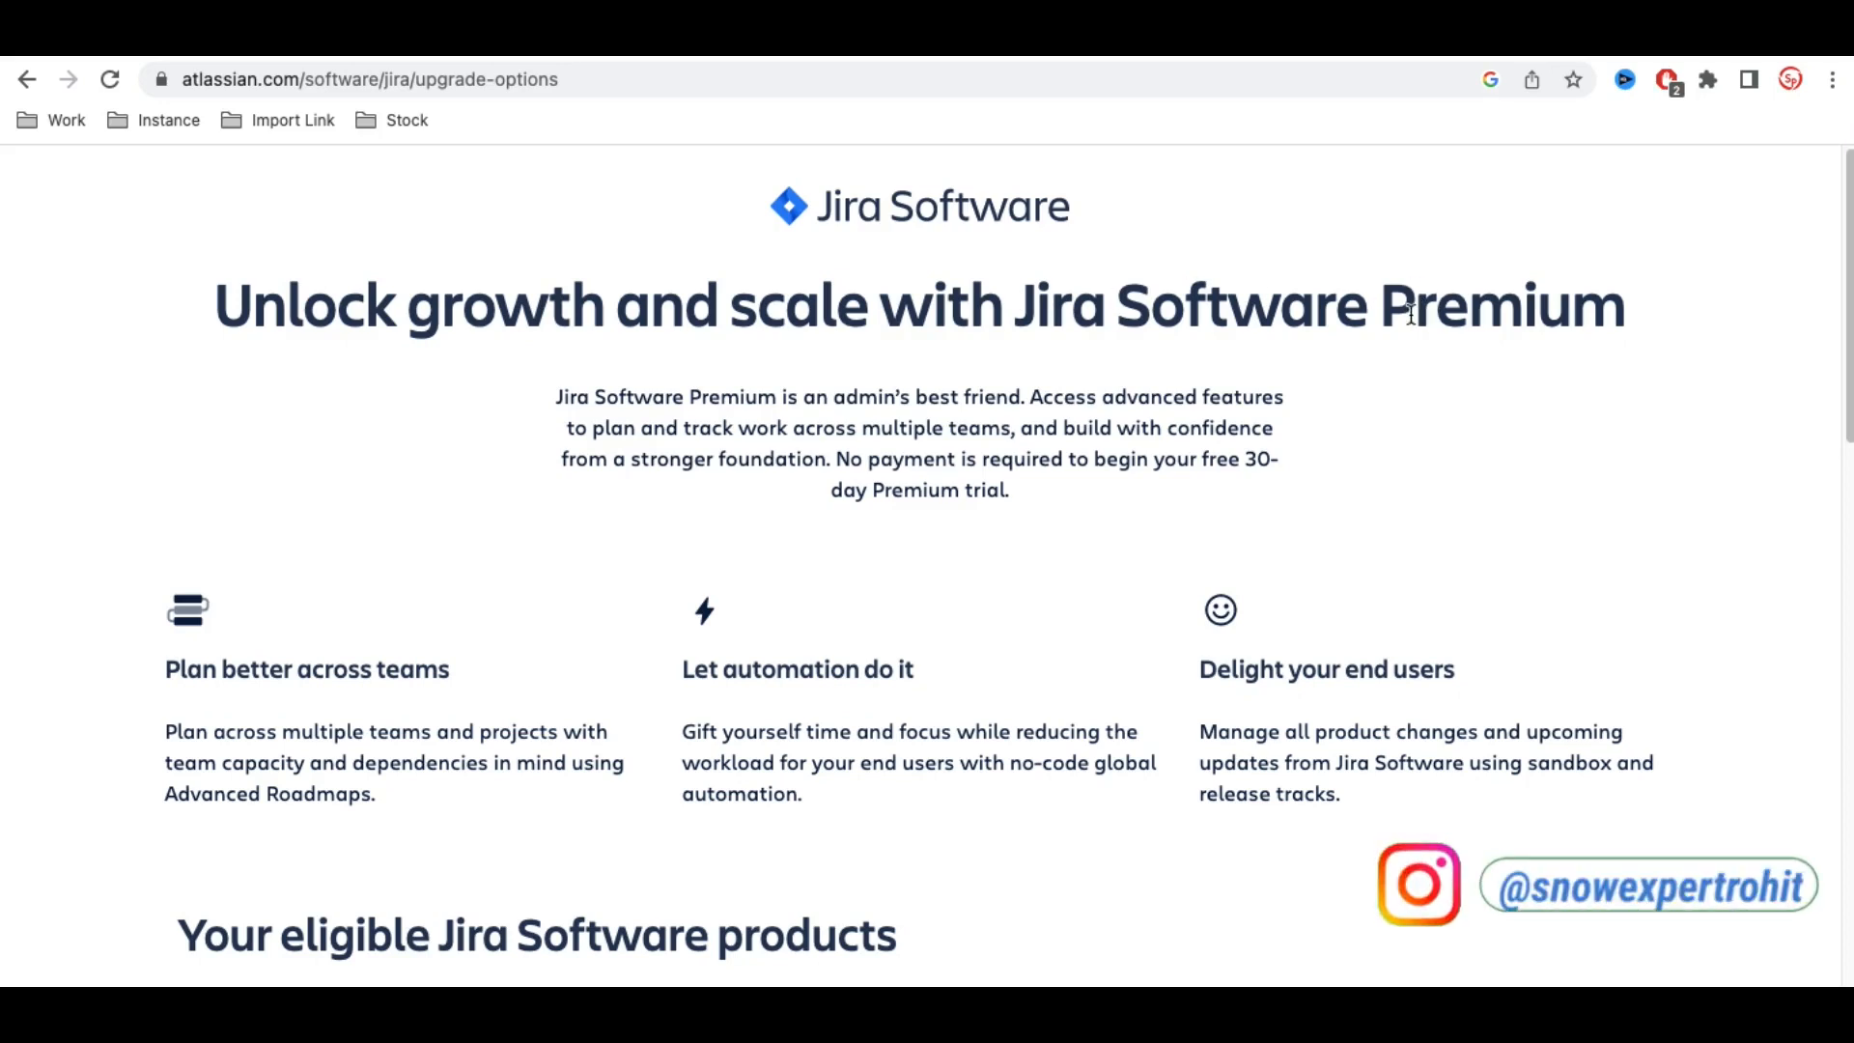
Scroll to 'Your eligible Jira Software products' and highlight the existing site's URL
scroll(down, 3)
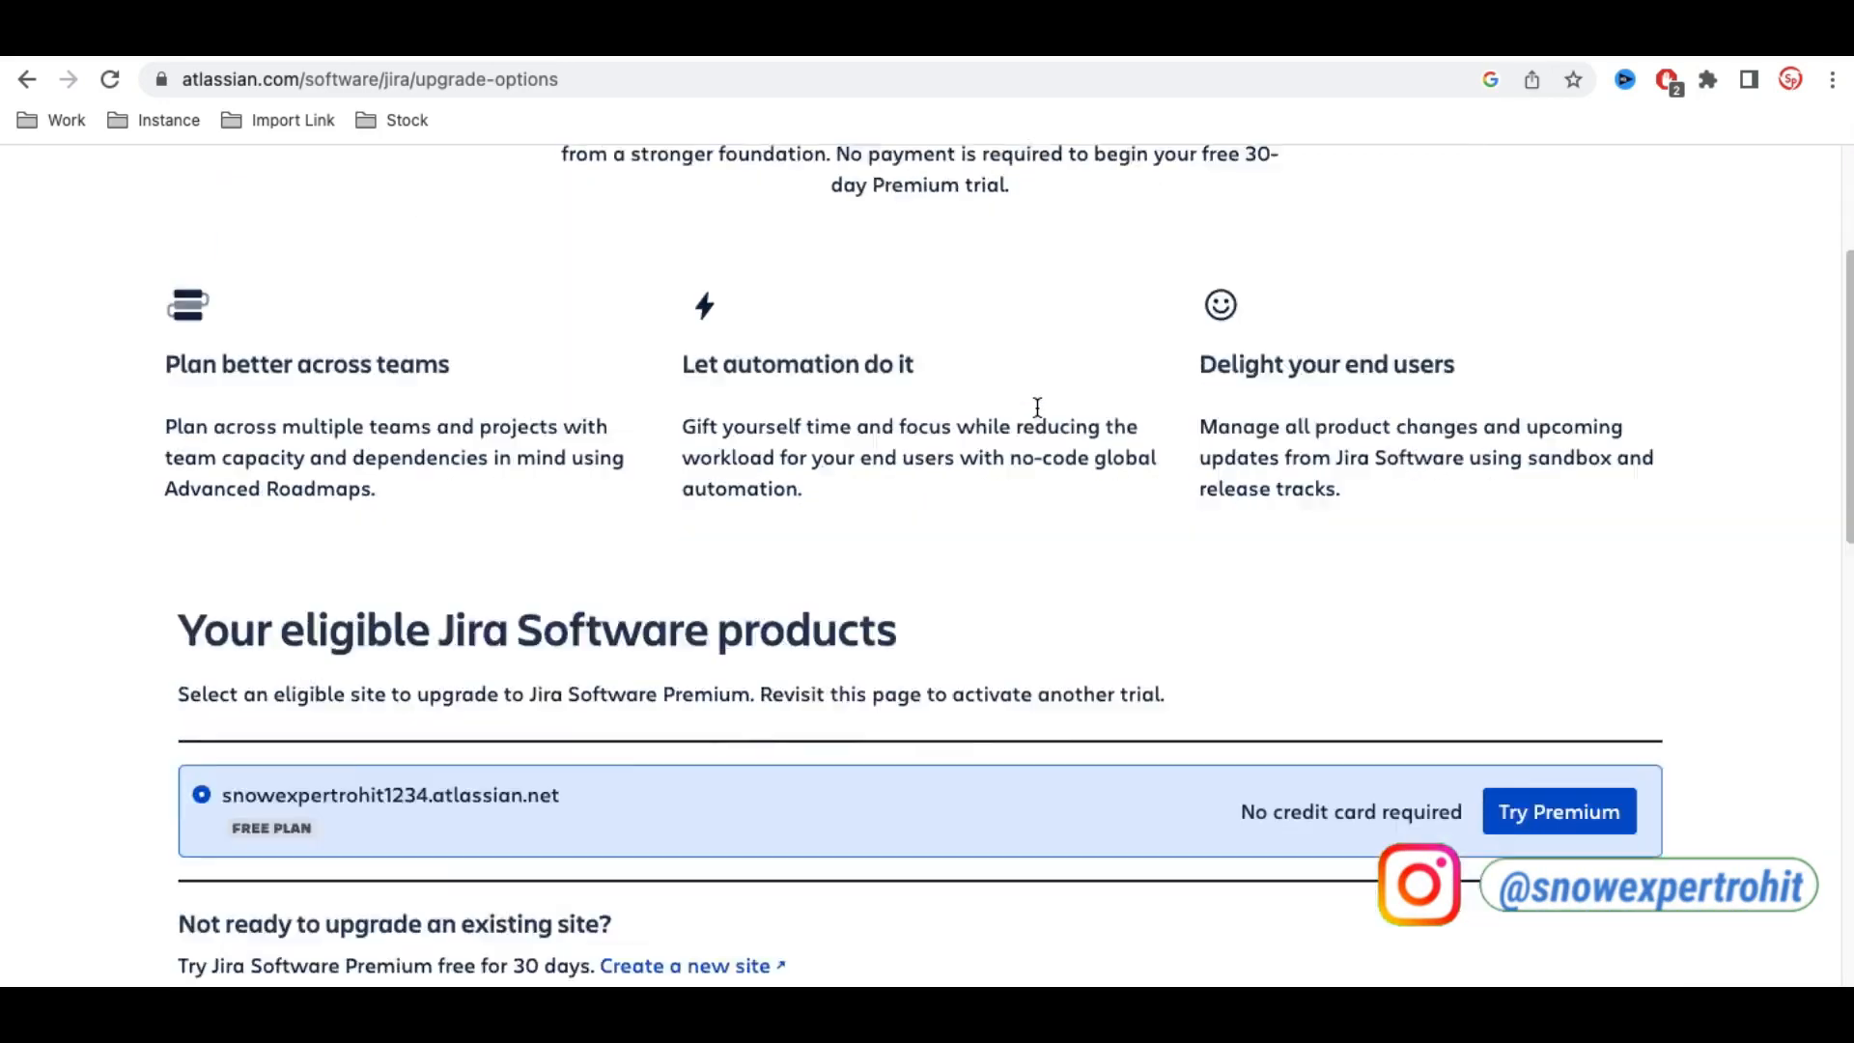
scroll(down, 3)
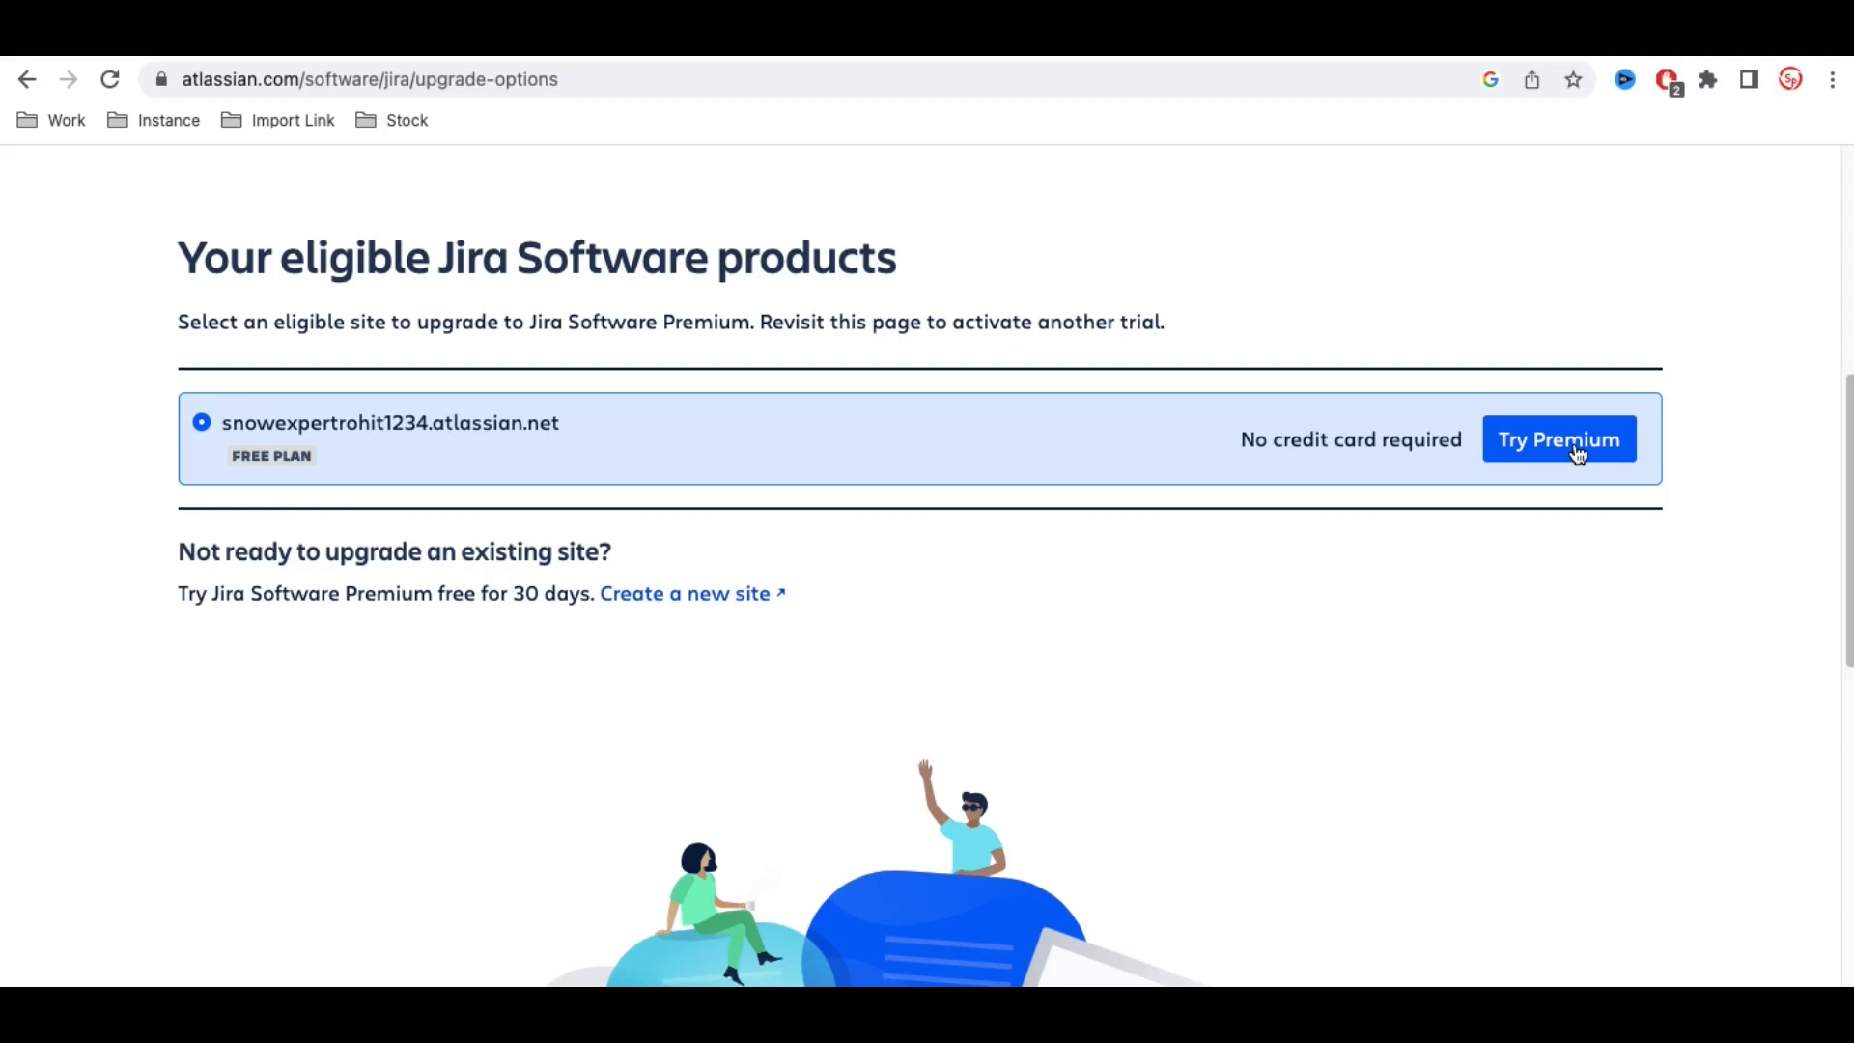
drag(319, 422, 559, 422)
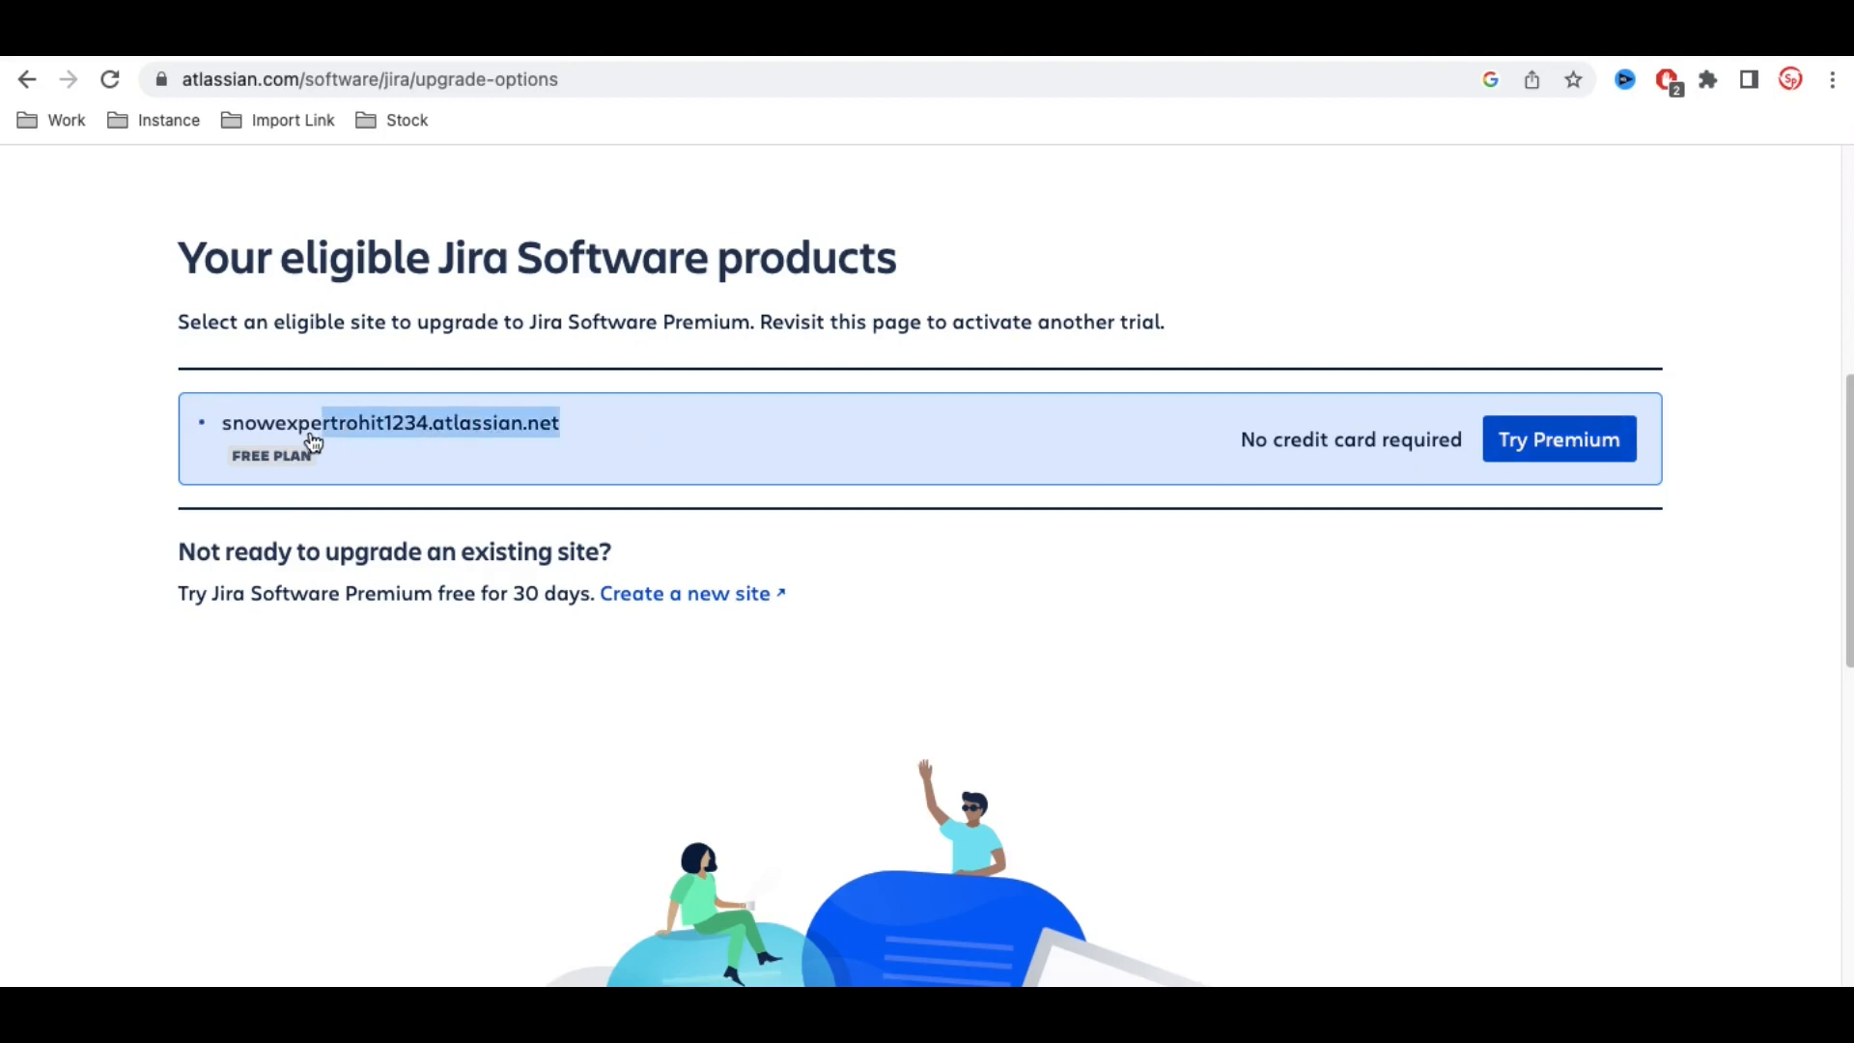
click(201, 422)
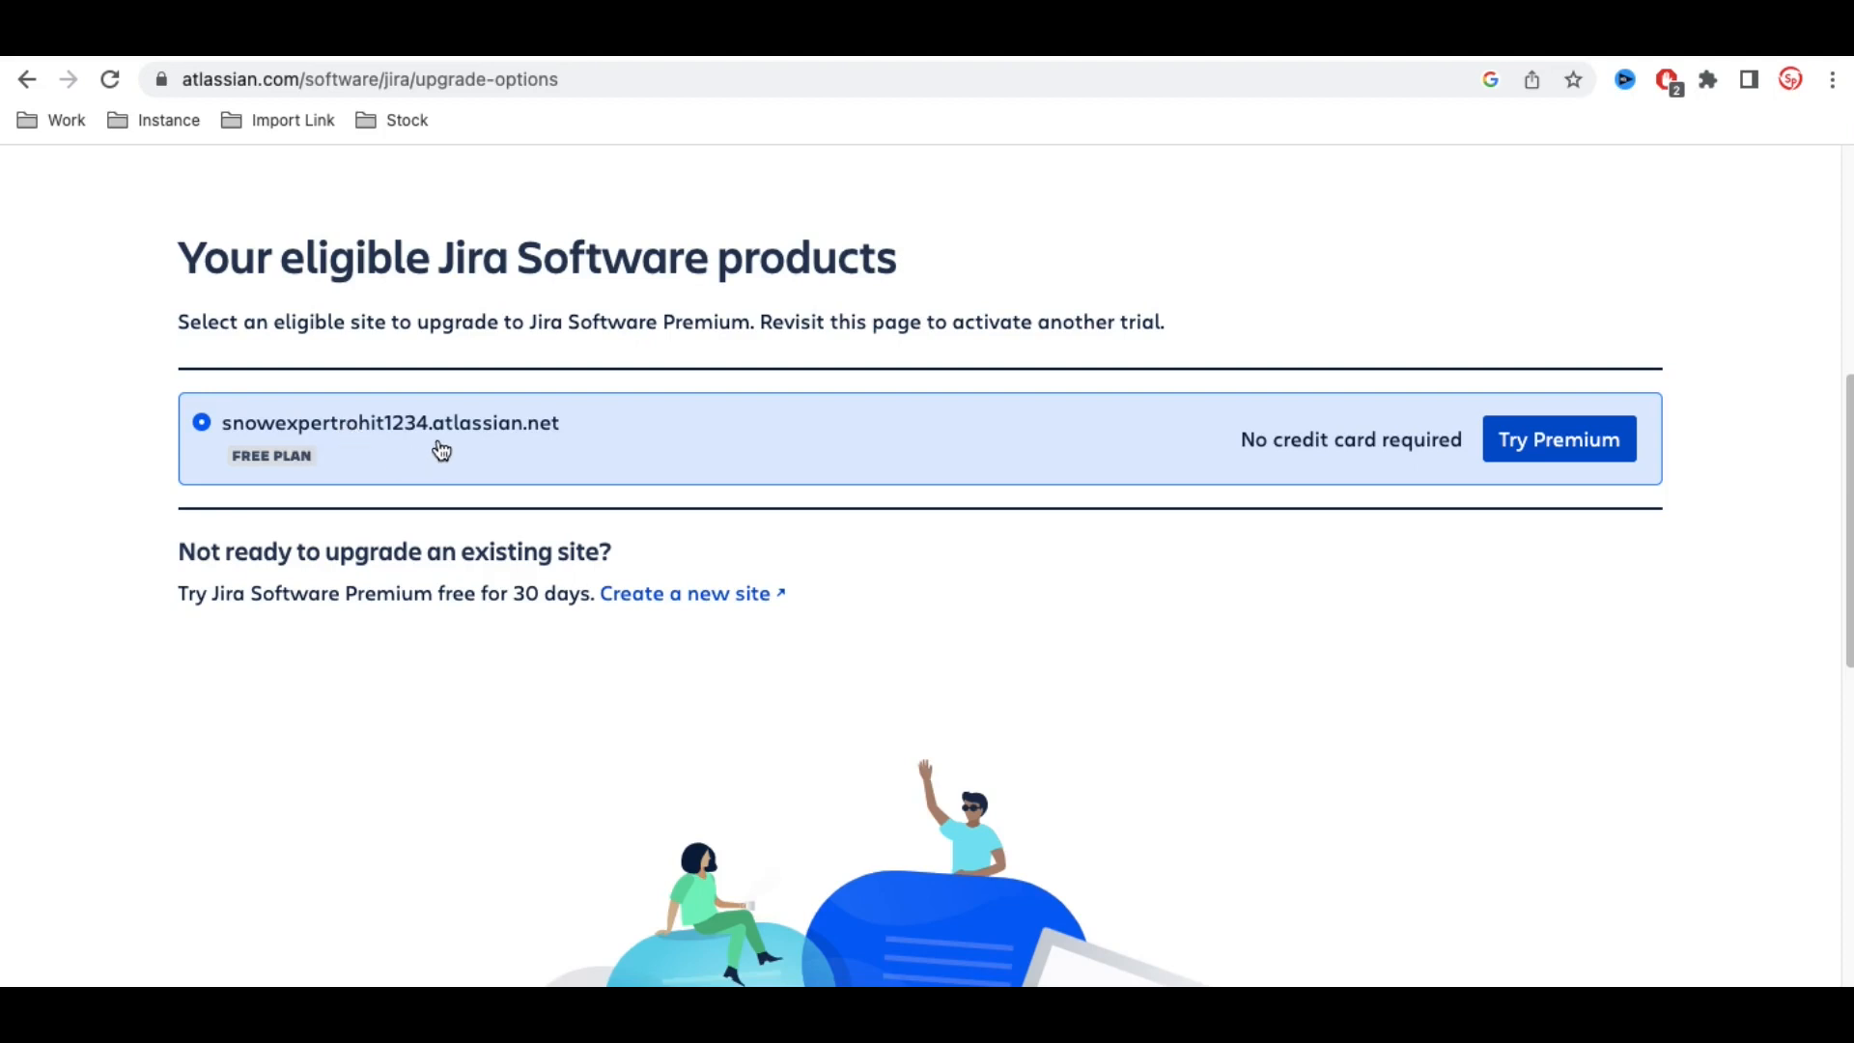
mouse_move(527, 436)
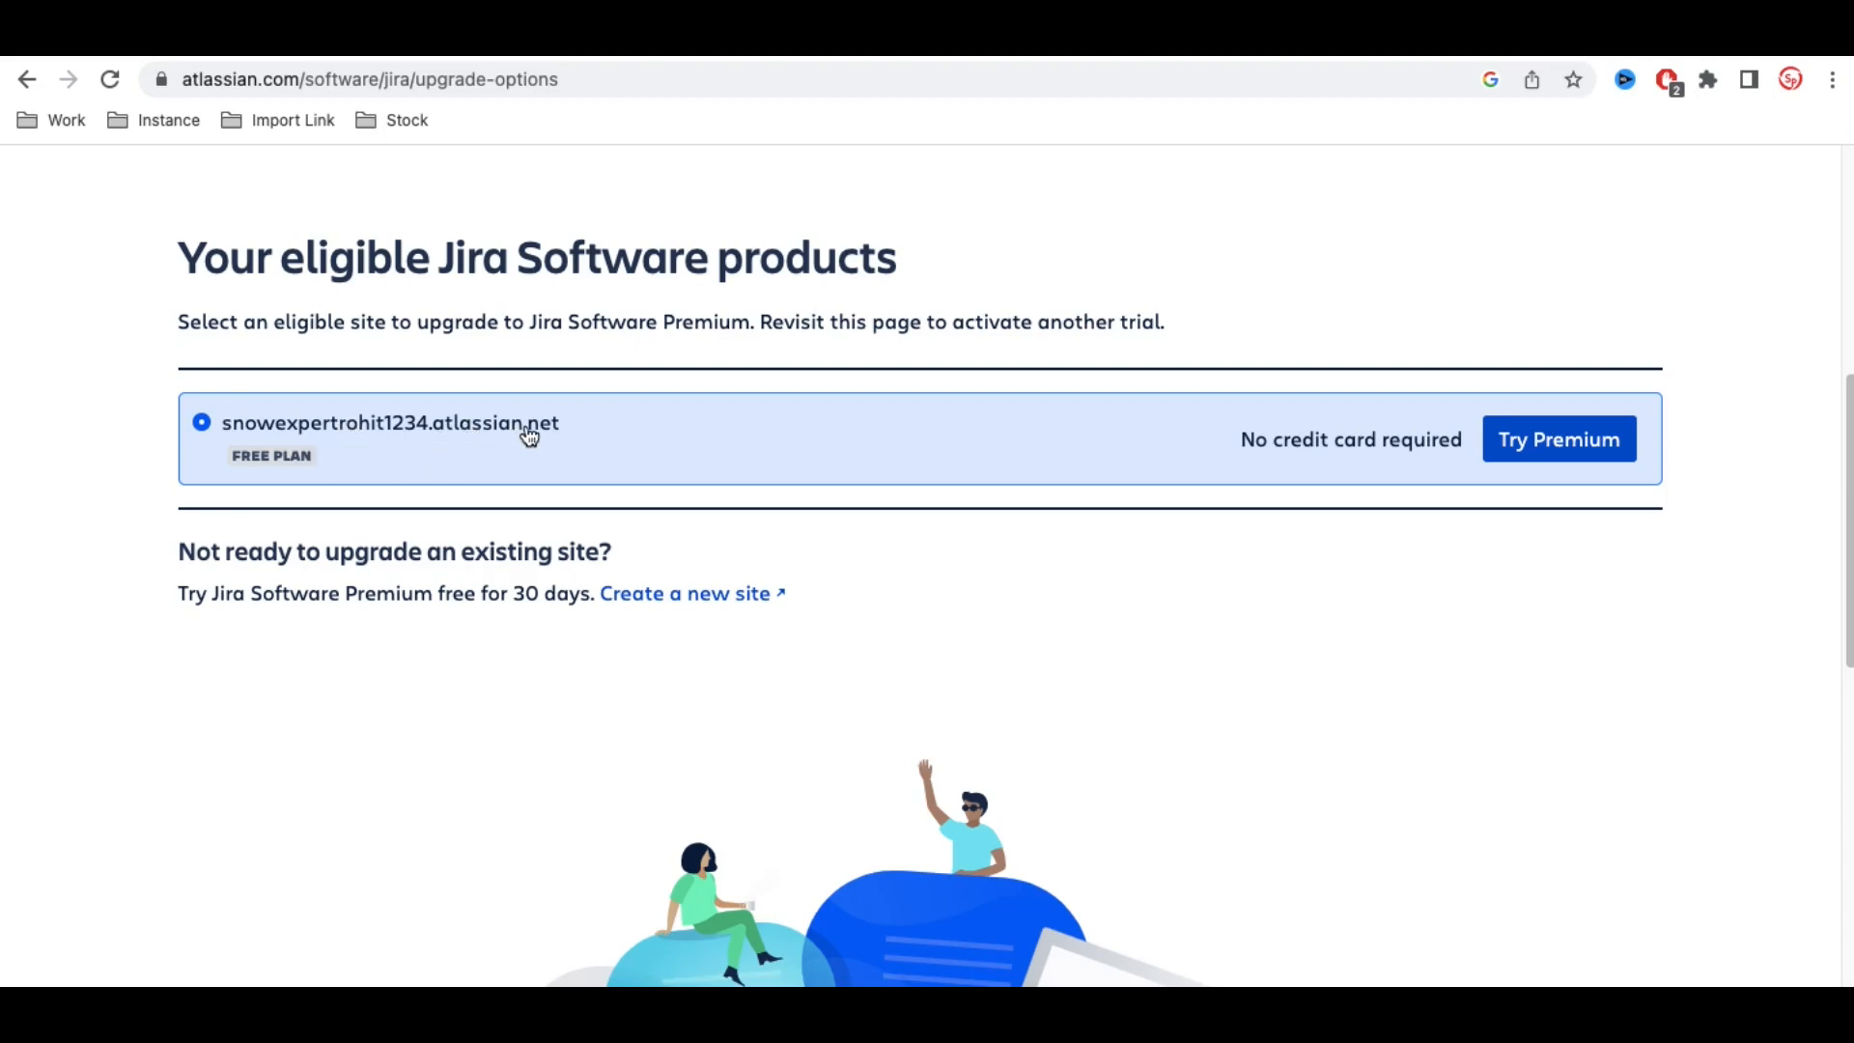
mouse_move(590, 434)
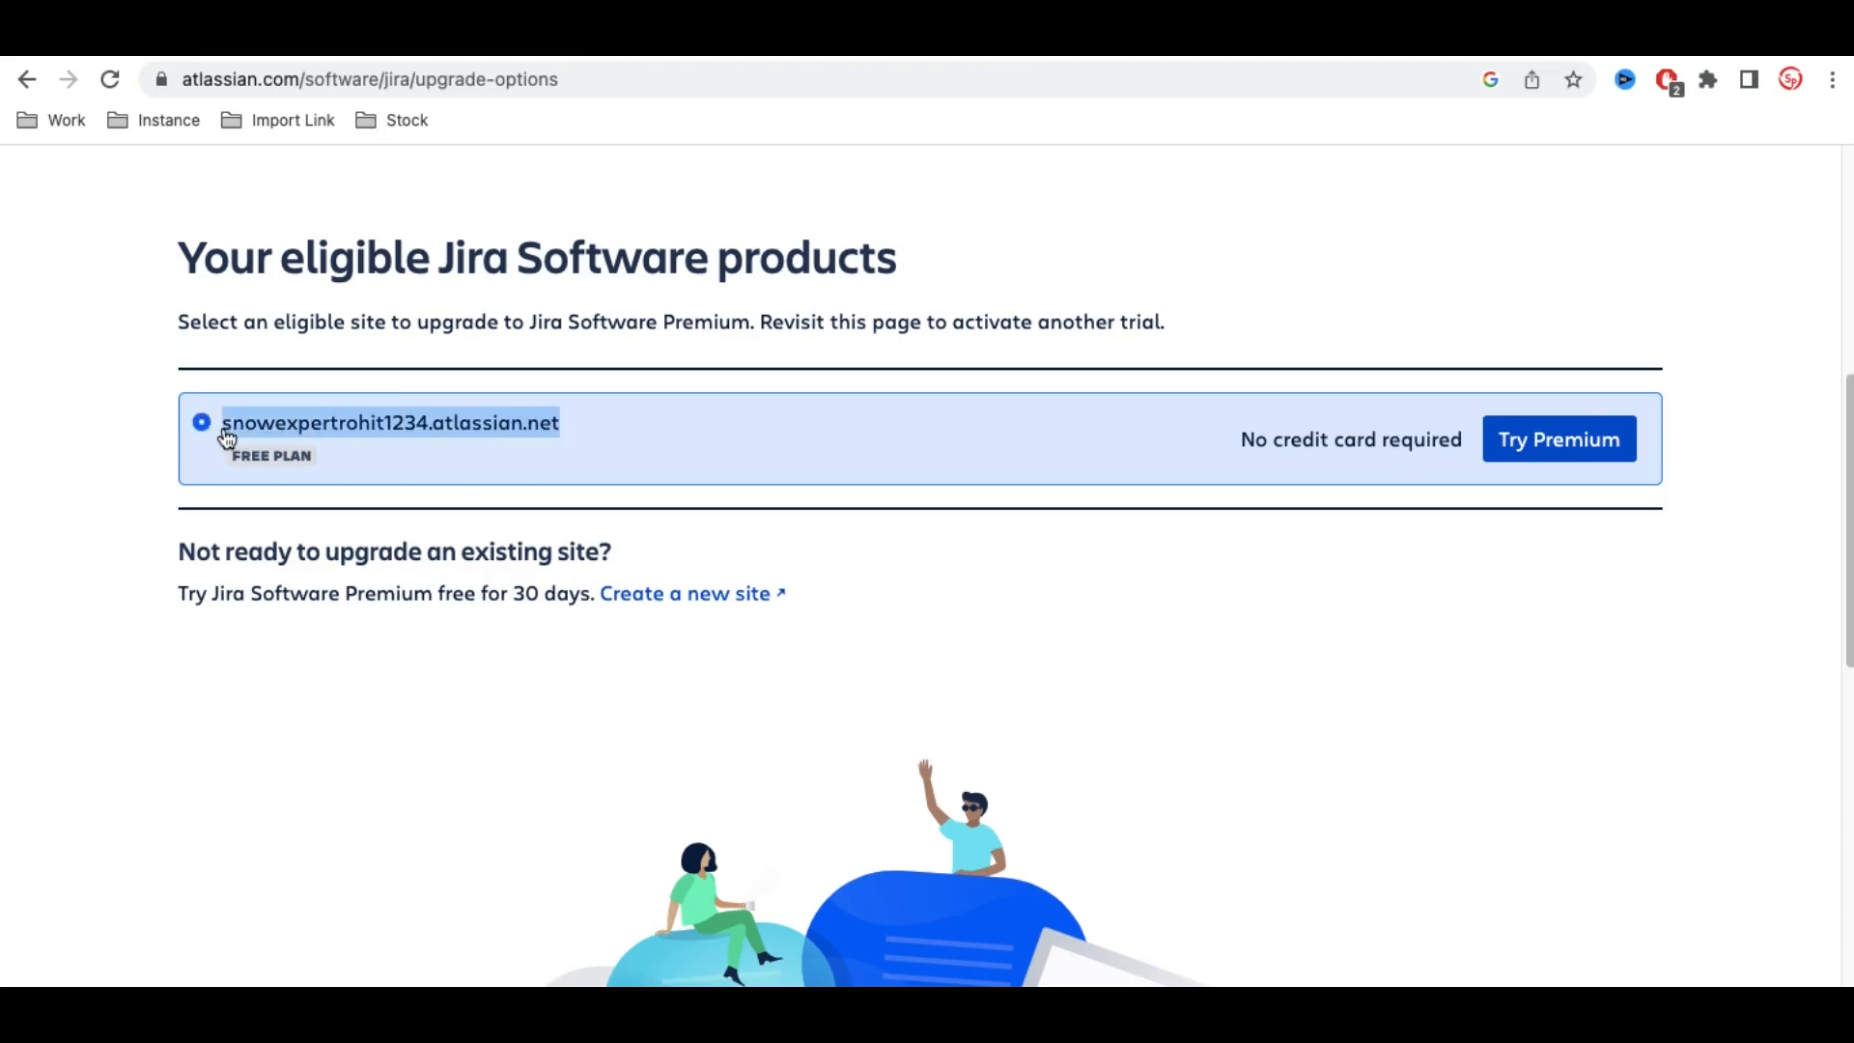
mouse_move(414, 164)
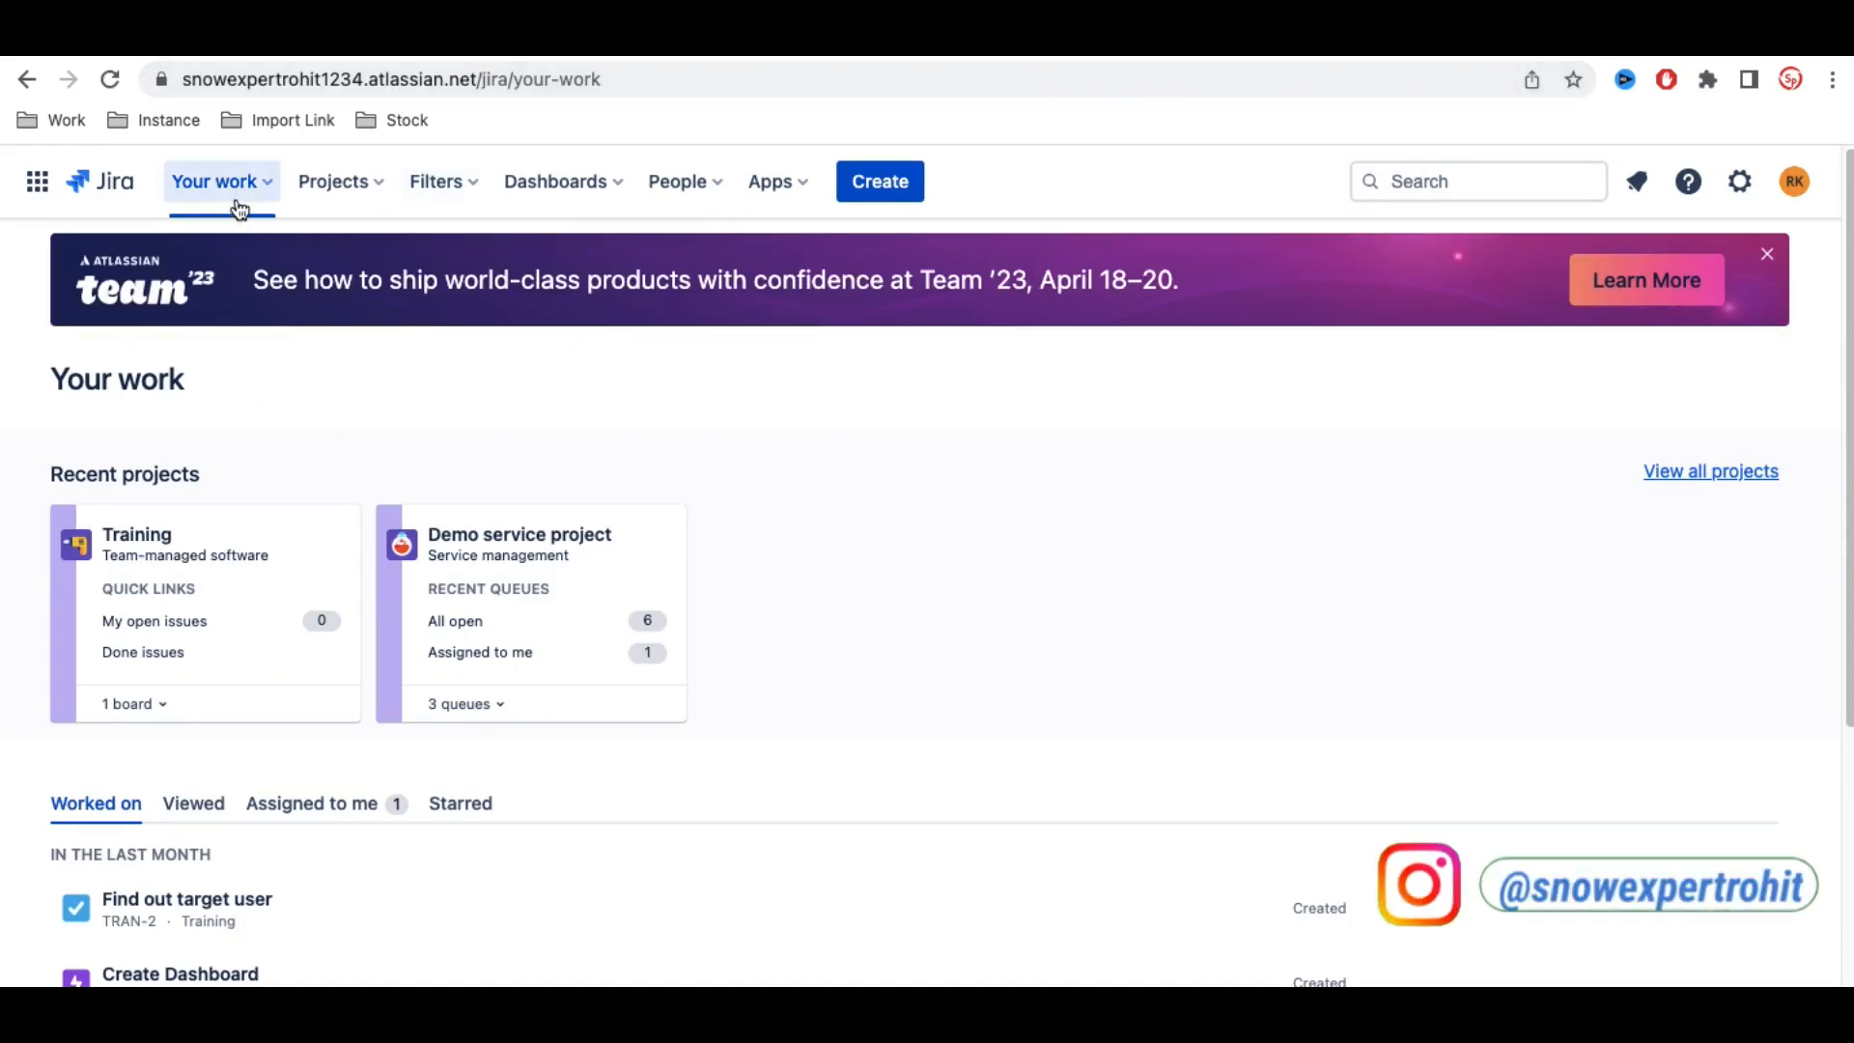
Scroll through the Jira site to reach the Training project's TRAN board
scroll(down, 3)
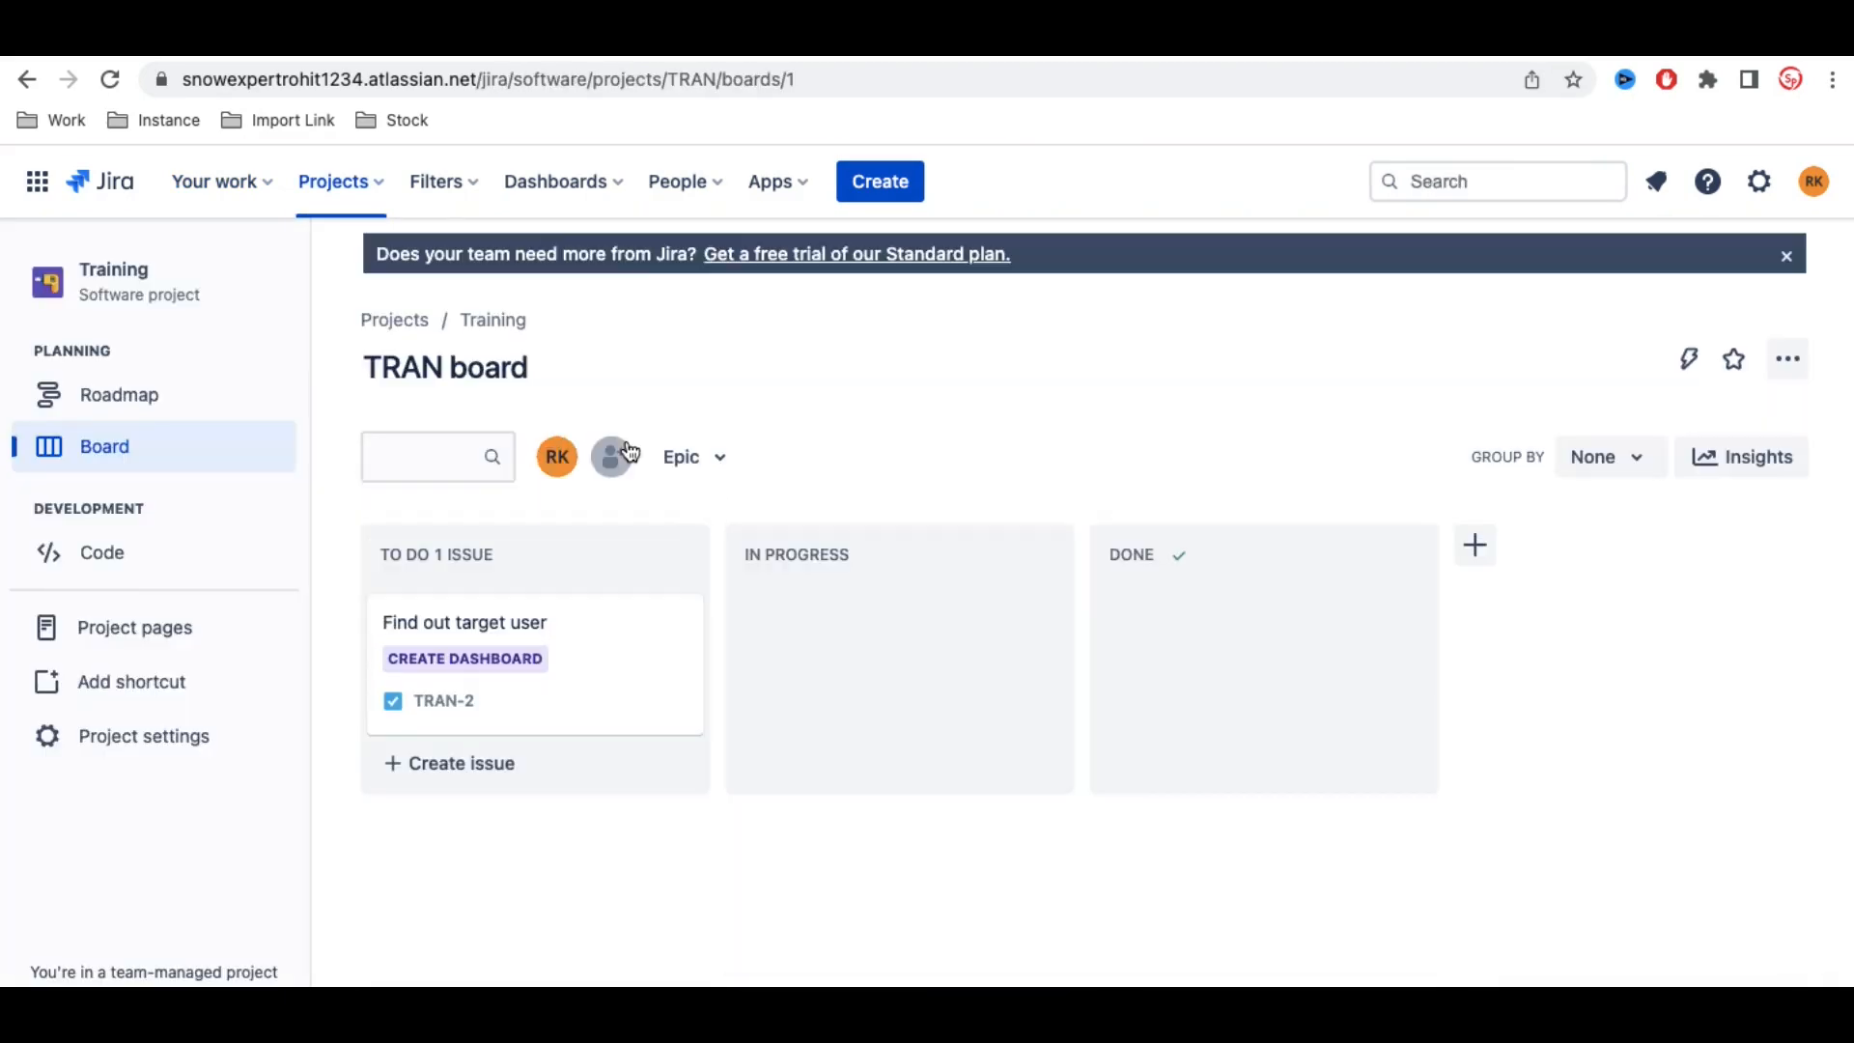
mouse_move(611, 457)
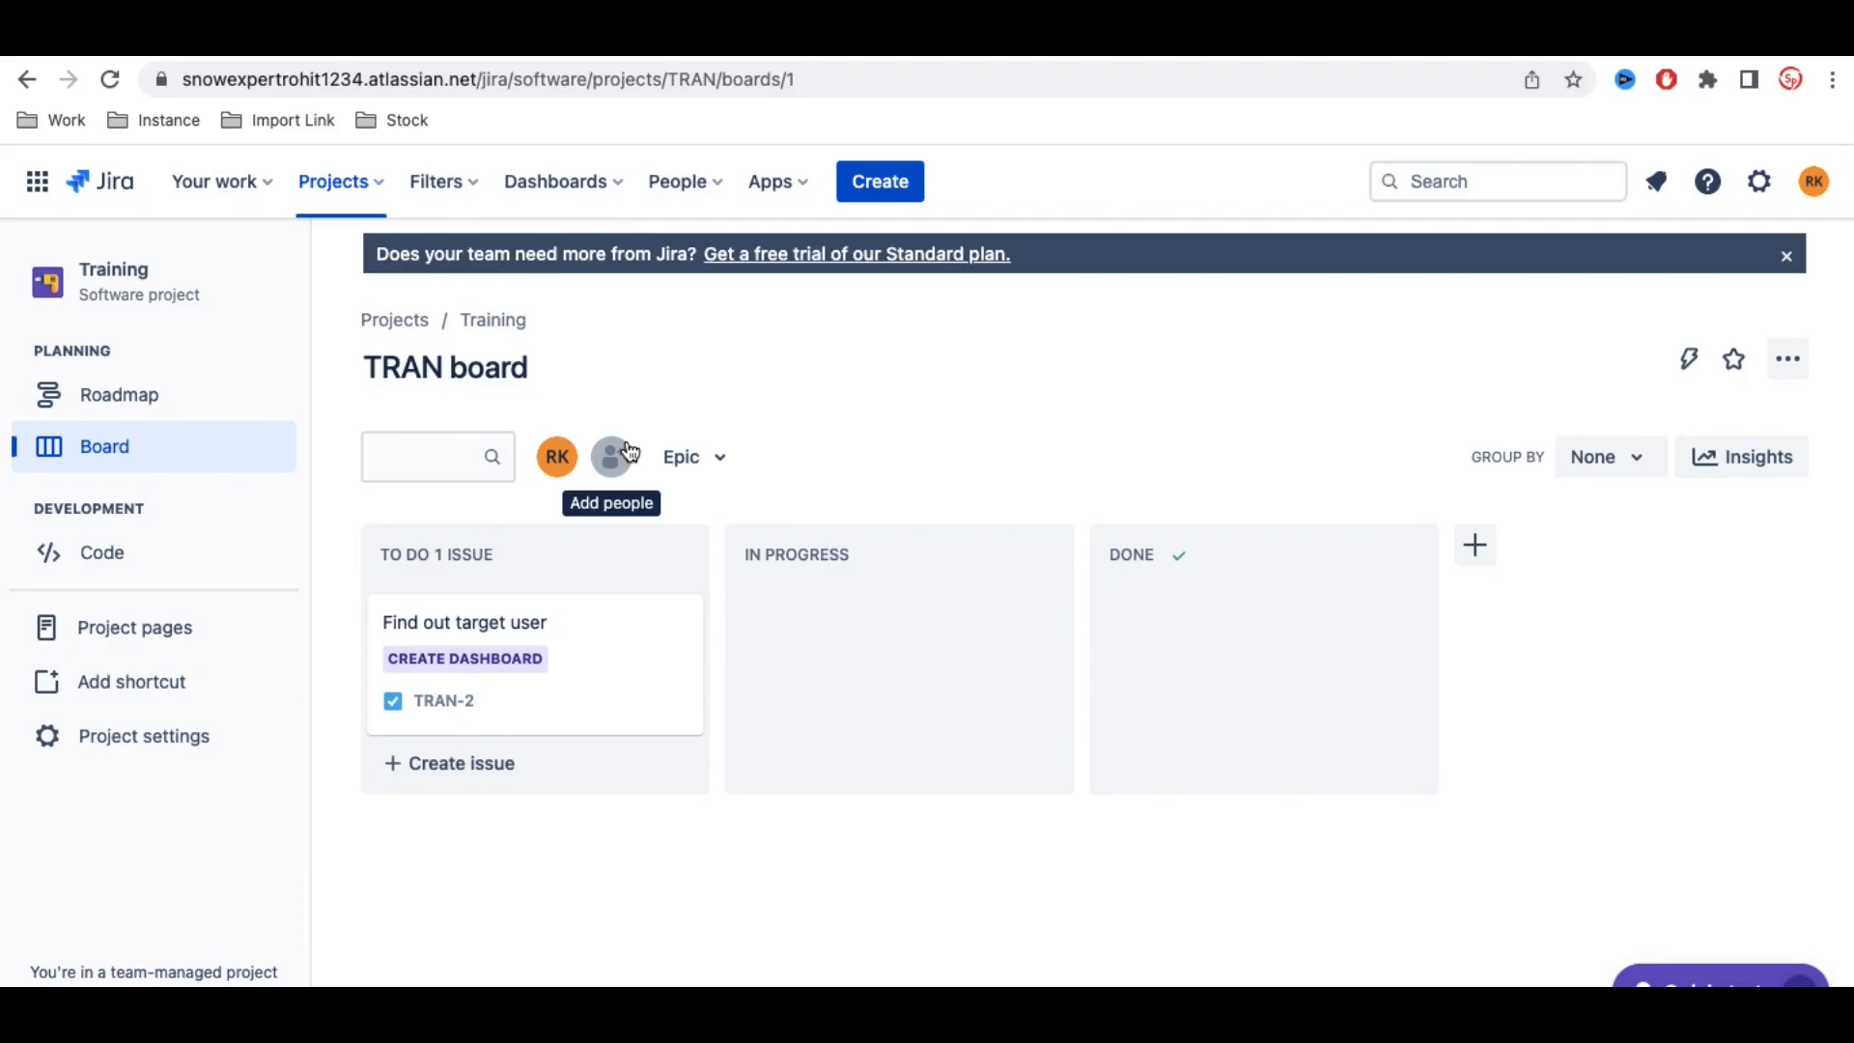